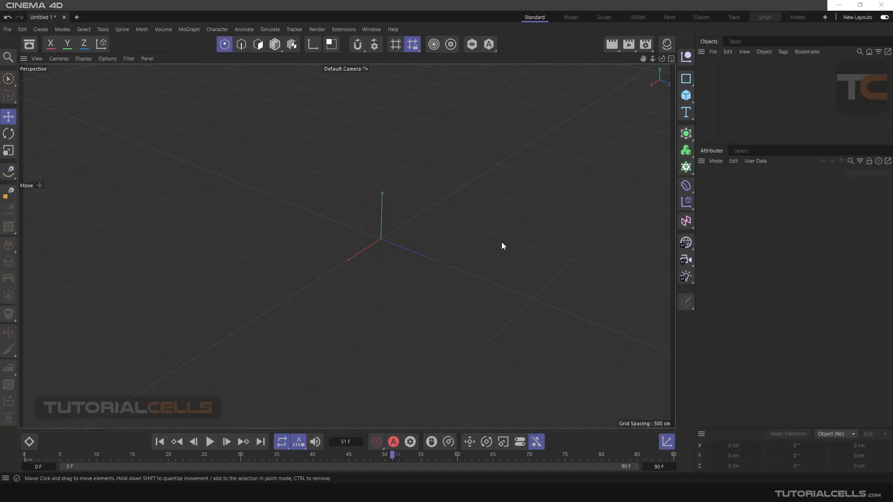
- Add a Figure primitive (180 cm jointed mannequin) to the scene
{"action": "left_click", "coordinate": [685, 133]}
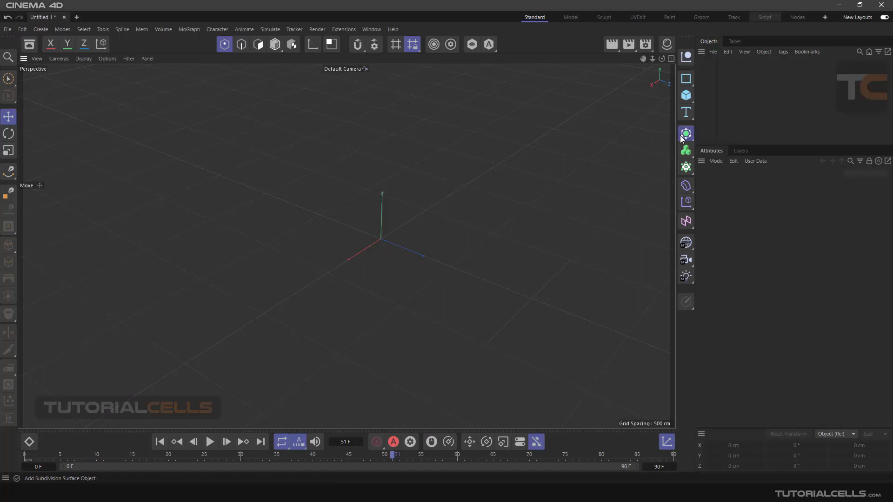
{"action": "left_click", "coordinate": [686, 133]}
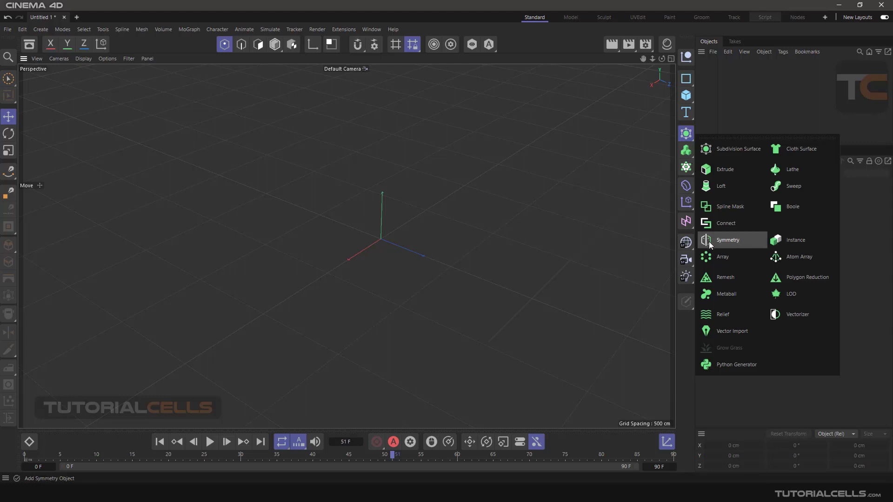
{"action": "left_click", "coordinate": [728, 240]}
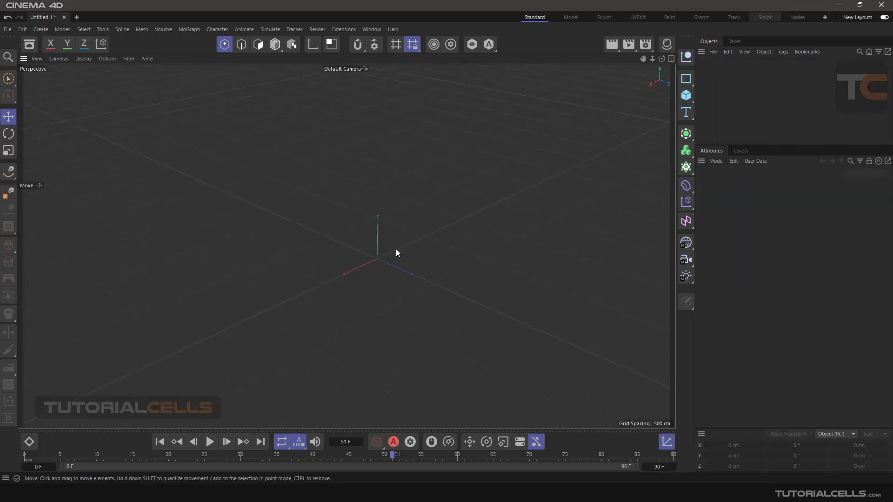
{"action": "left_click", "coordinate": [685, 95]}
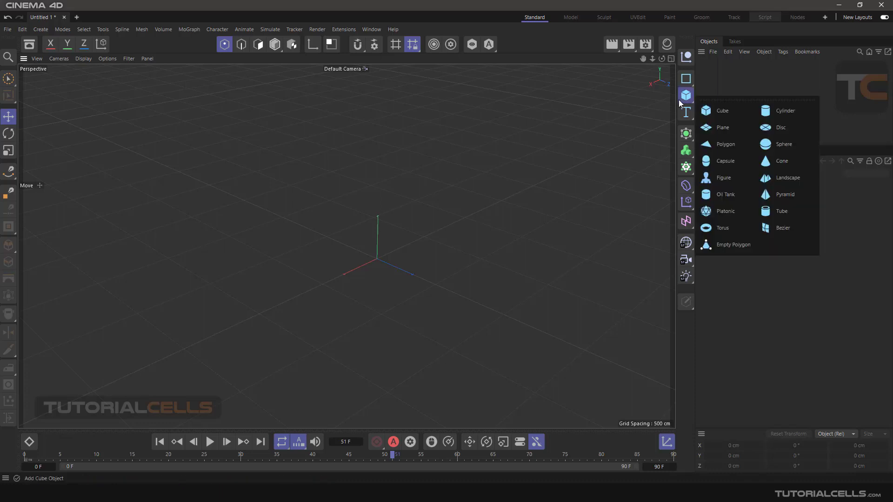
{"action": "left_click", "coordinate": [724, 178]}
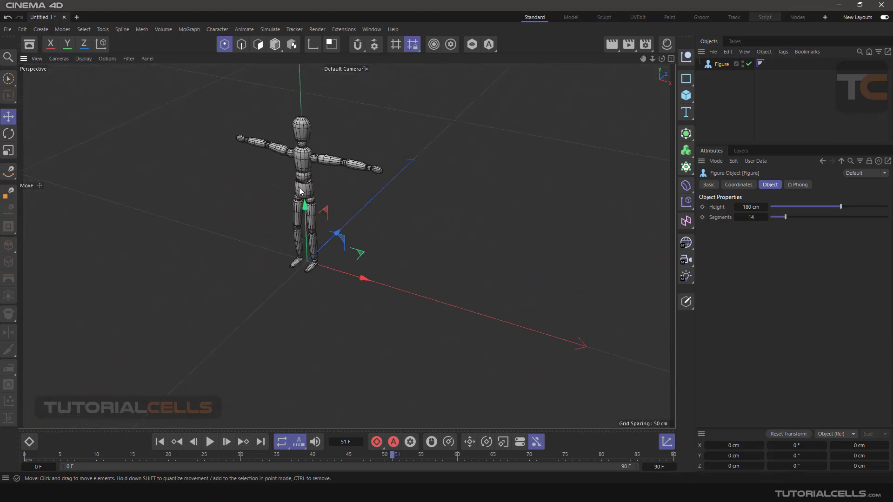
- Move the figure left of the world origin along X
{"action": "left_click", "coordinate": [107, 58]}
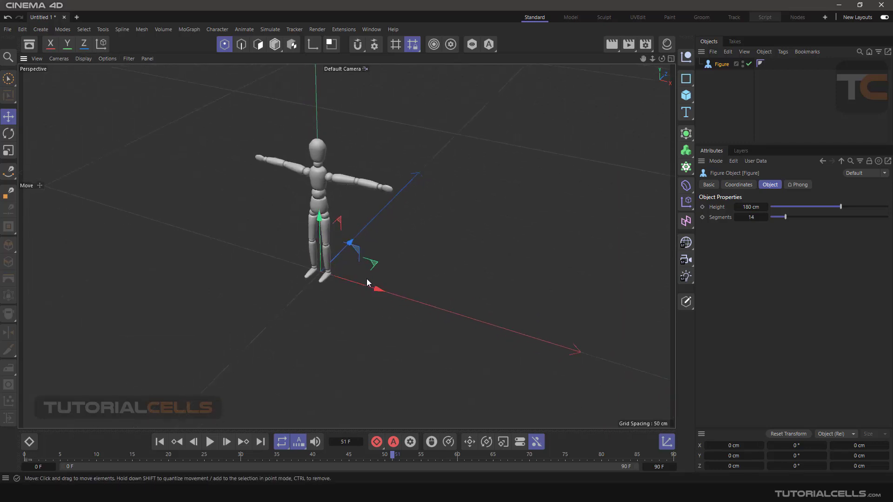
{"action": "left_click_drag", "start_coordinate": [375, 288], "coordinate": [248, 185]}
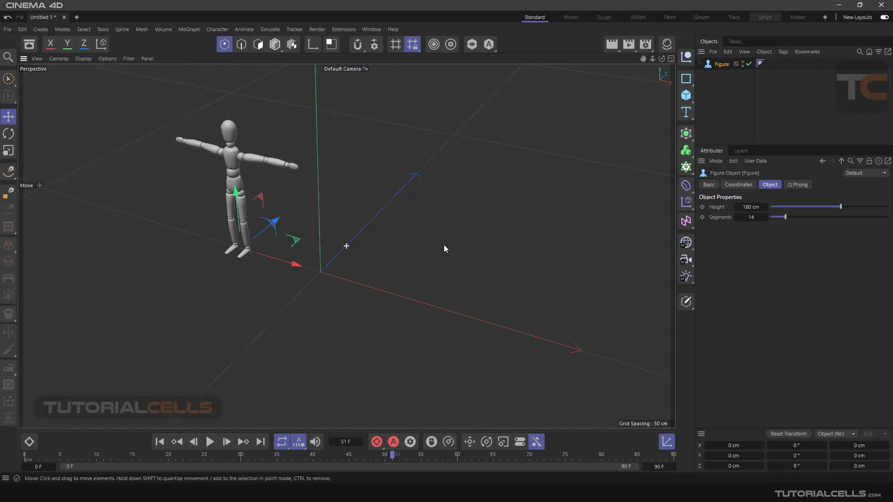
{"action": "left_click", "coordinate": [686, 134]}
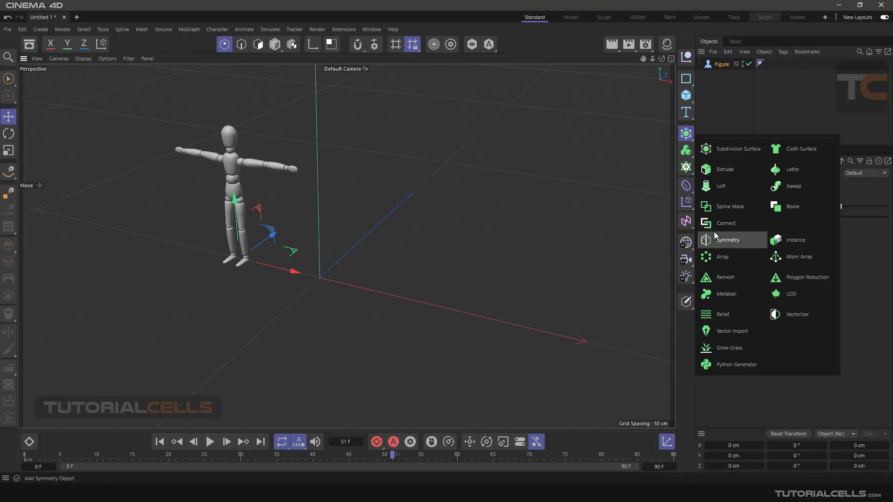
- Add a Symmetry object and make the figure its child, mirroring it across ZY
{"action": "left_click", "coordinate": [727, 240]}
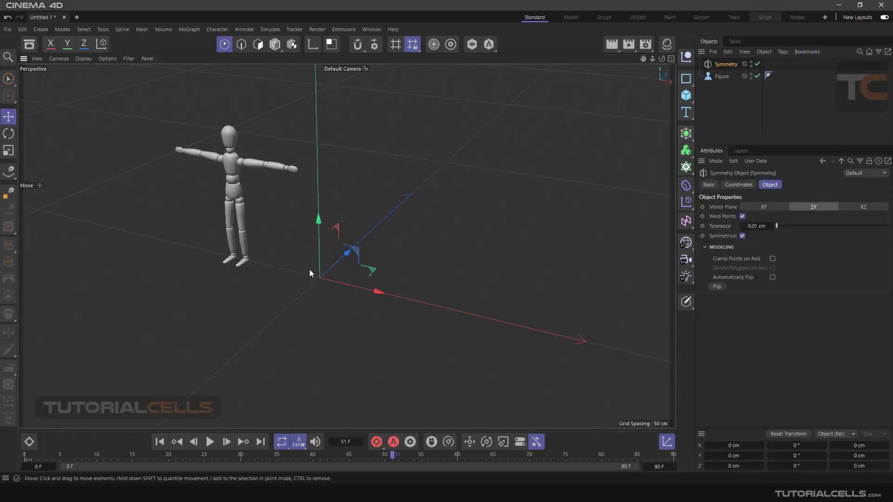
{"action": "mouse_move", "coordinate": [316, 271]}
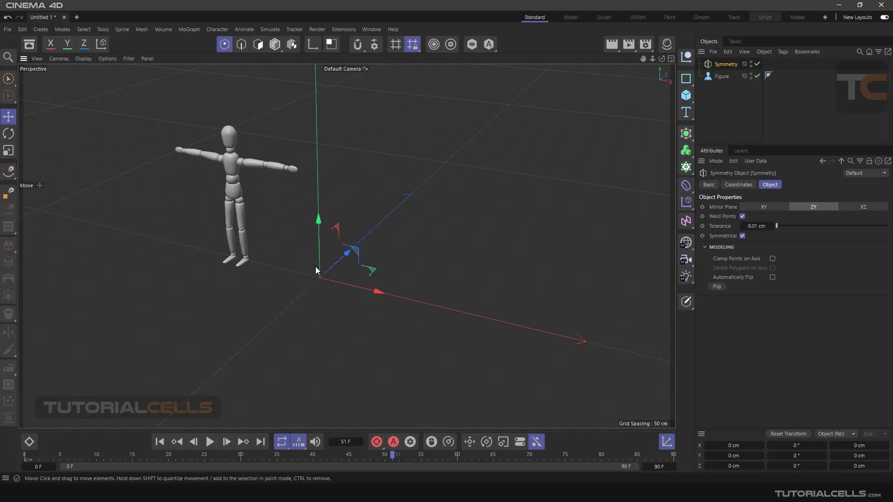
{"action": "mouse_move", "coordinate": [243, 239]}
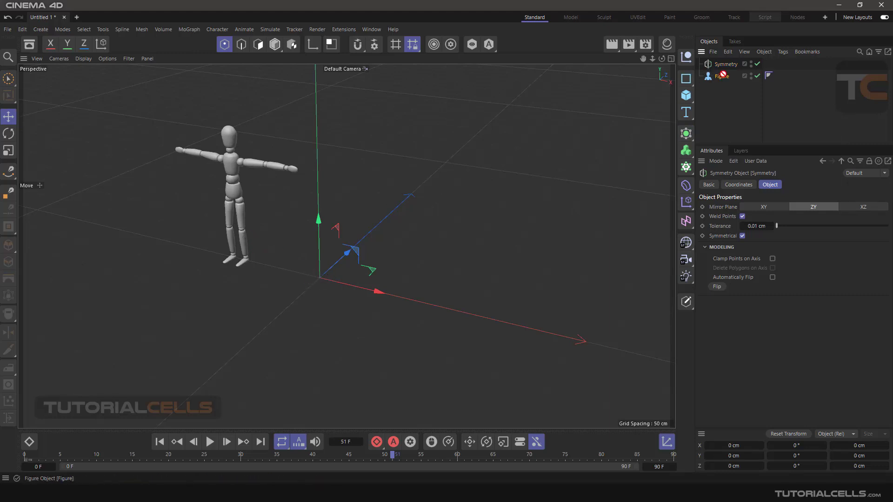
{"action": "left_click", "coordinate": [724, 76]}
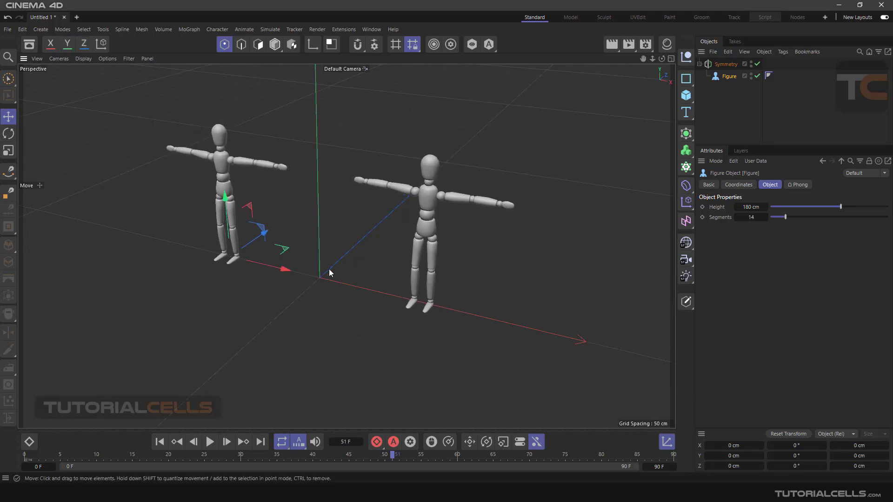
{"action": "mouse_move", "coordinate": [747, 112]}
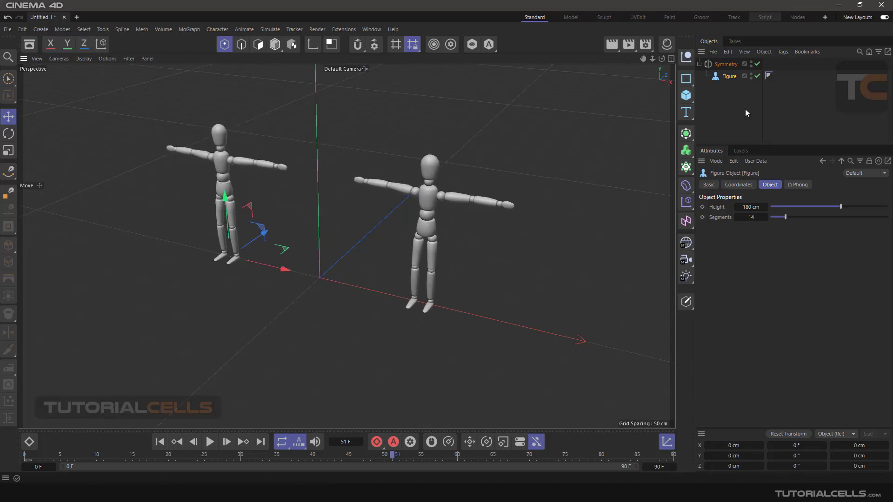
{"action": "left_click", "coordinate": [724, 64]}
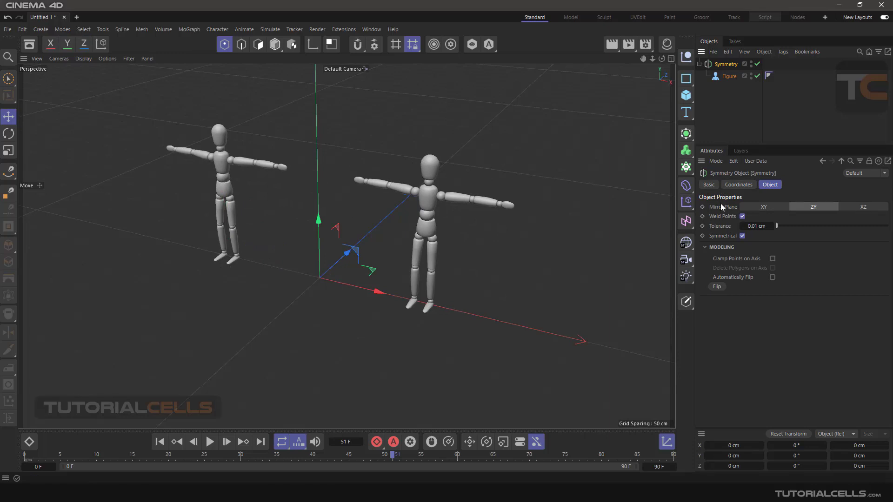
{"action": "mouse_move", "coordinate": [722, 209]}
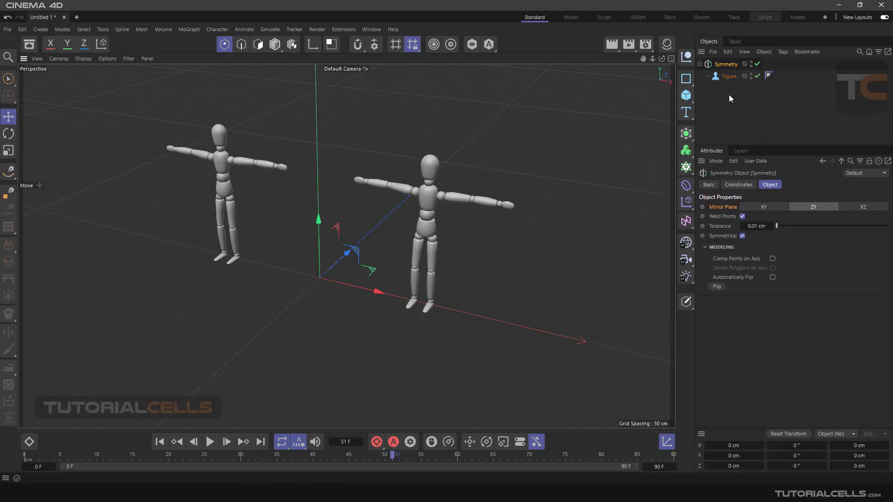
- Test rotating the Symmetry object, then delete the figure leaving Symmetry empty
{"action": "left_click", "coordinate": [9, 135]}
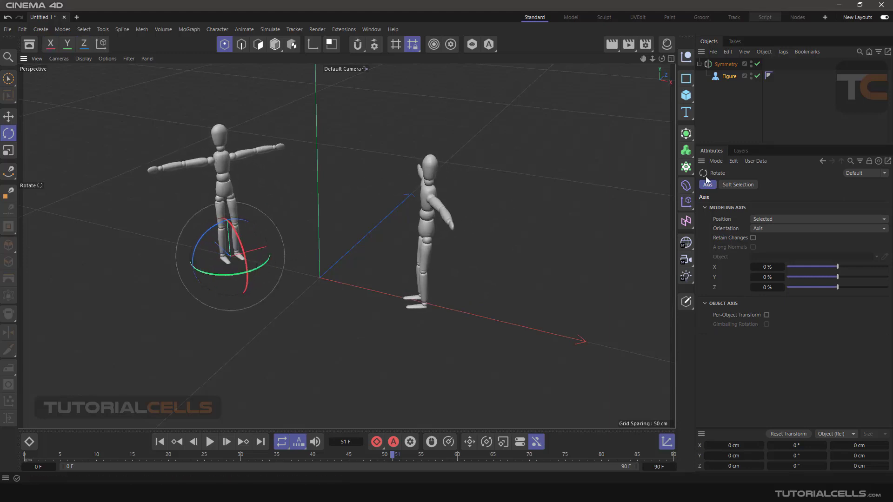
{"action": "left_click", "coordinate": [726, 64]}
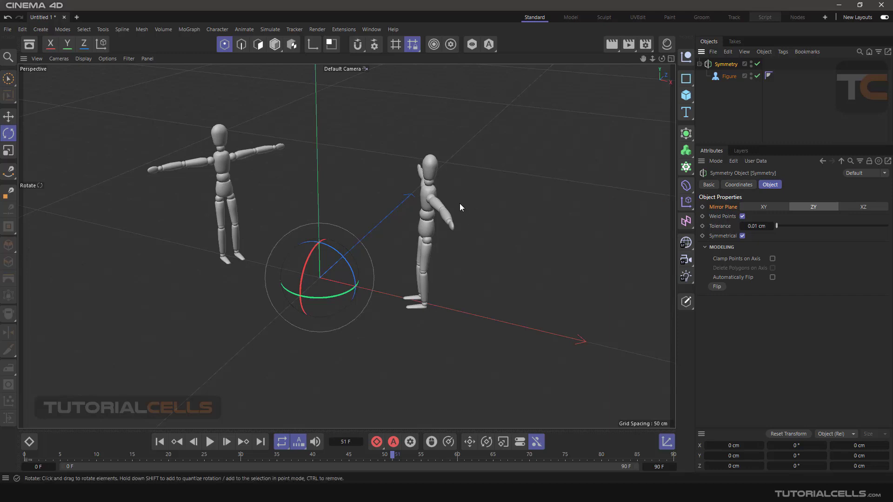
{"action": "mouse_move", "coordinate": [533, 204]}
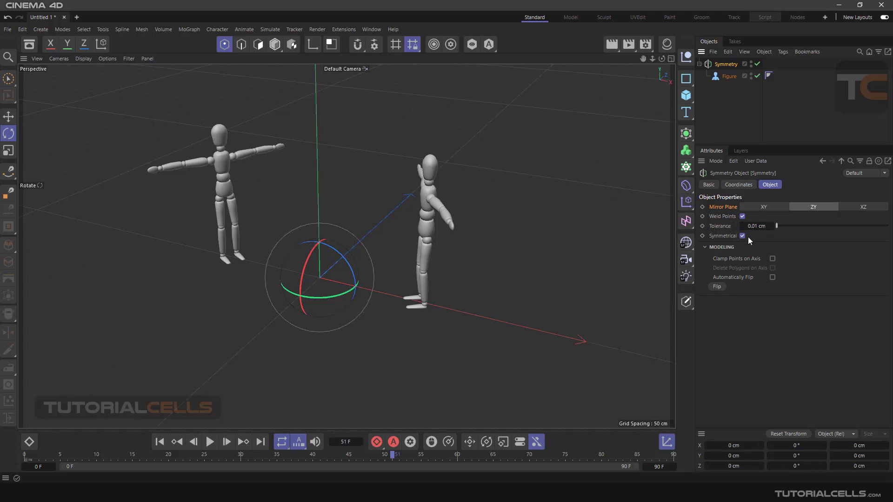
{"action": "mouse_move", "coordinate": [710, 139]}
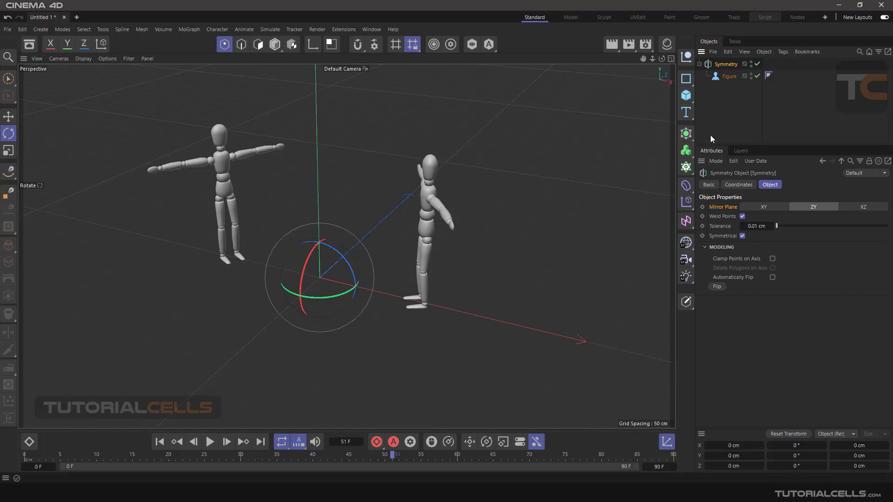
{"action": "left_click", "coordinate": [729, 75]}
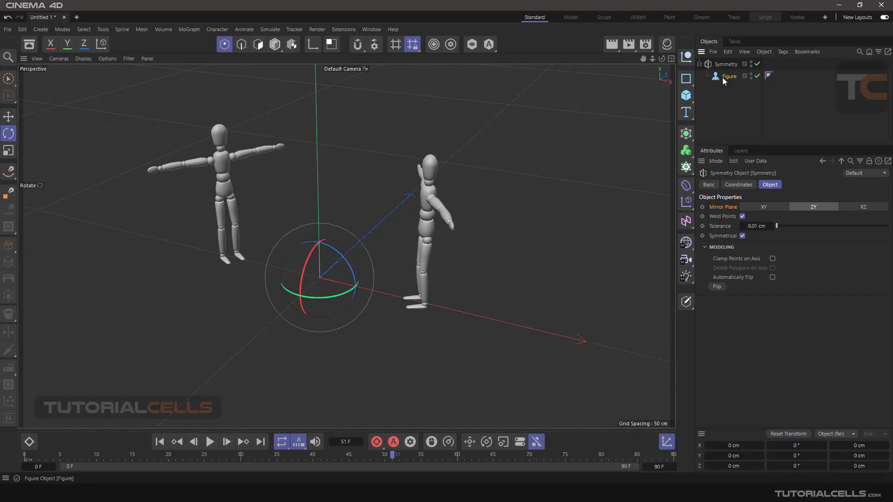
{"action": "left_click", "coordinate": [722, 76]}
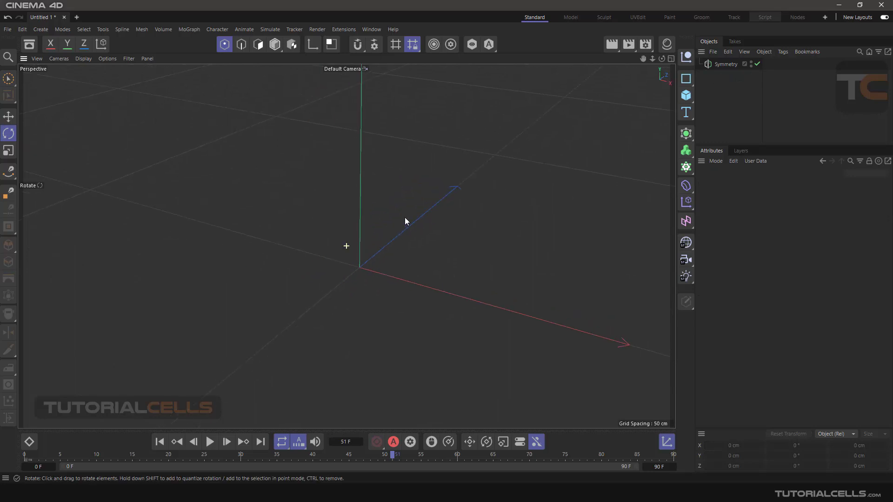
- Delete the empty Symmetry object and switch to Model mode for a new cube
{"action": "left_click", "coordinate": [725, 64]}
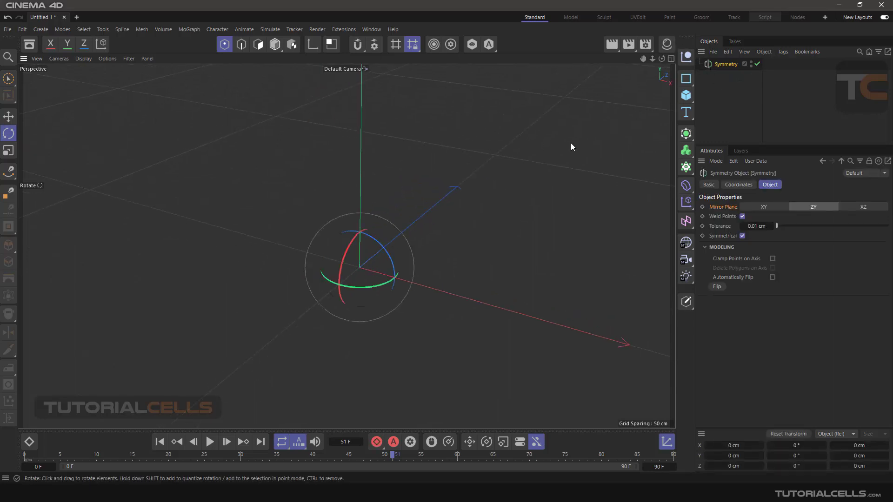
{"action": "left_click", "coordinate": [273, 44]}
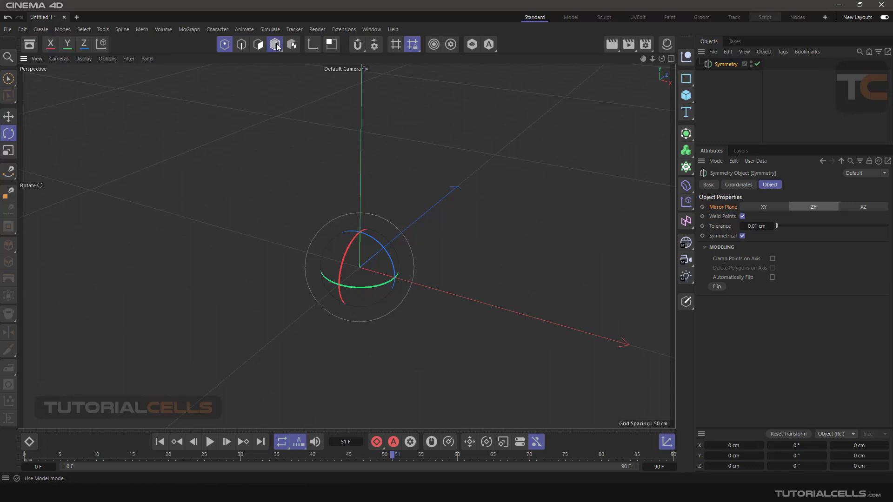
{"action": "left_click", "coordinate": [291, 44]}
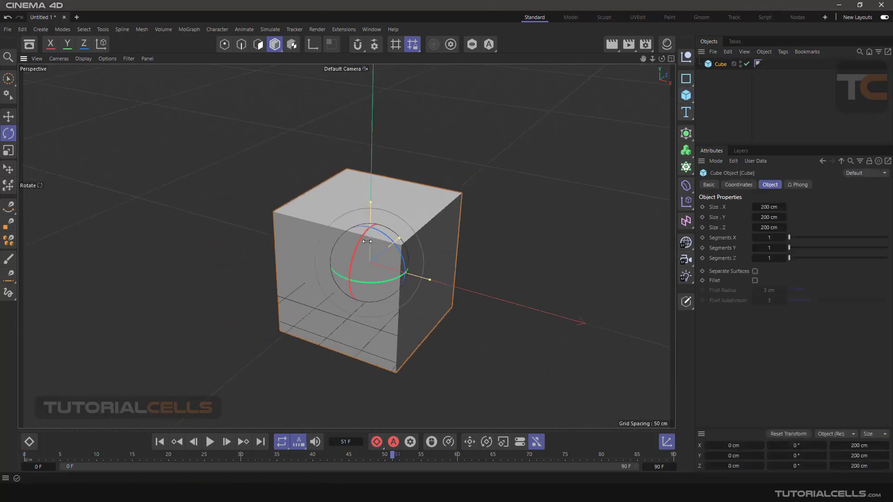
- Raise the cube above the grid and give it 2 segments across its width
{"action": "left_click", "coordinate": [8, 117]}
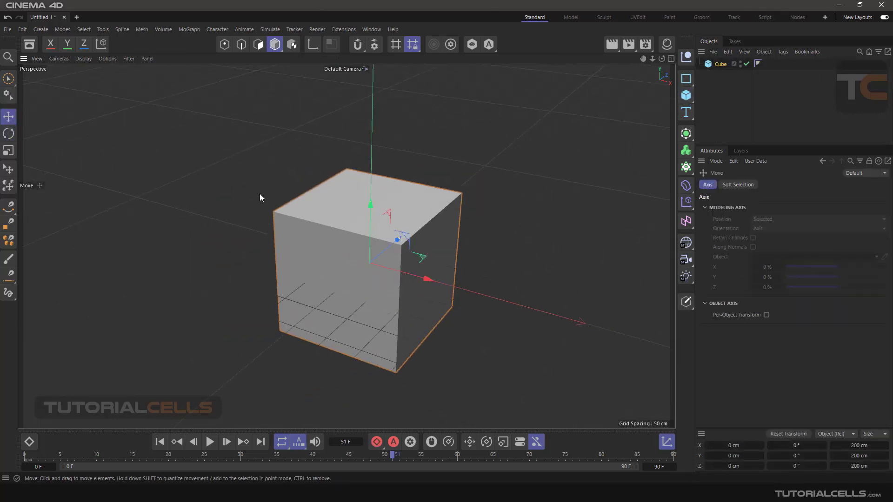
{"action": "left_click_drag", "start_coordinate": [370, 204], "coordinate": [384, 117]}
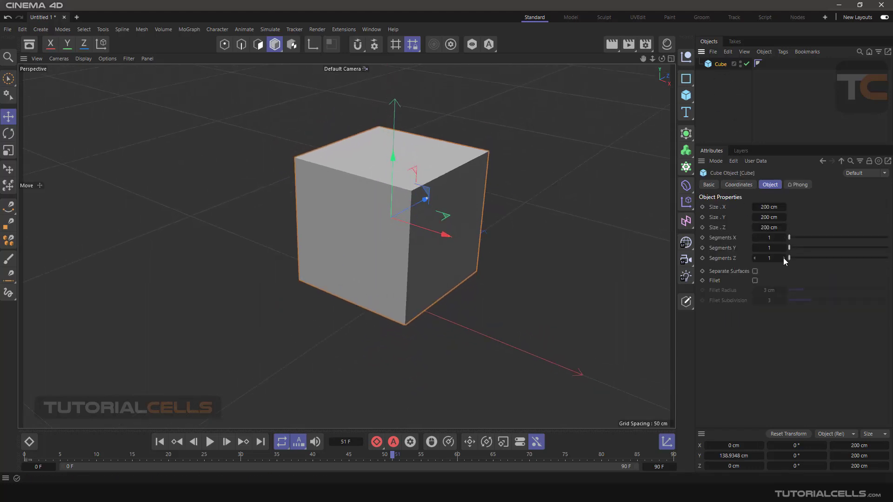
{"action": "left_click", "coordinate": [769, 258]}
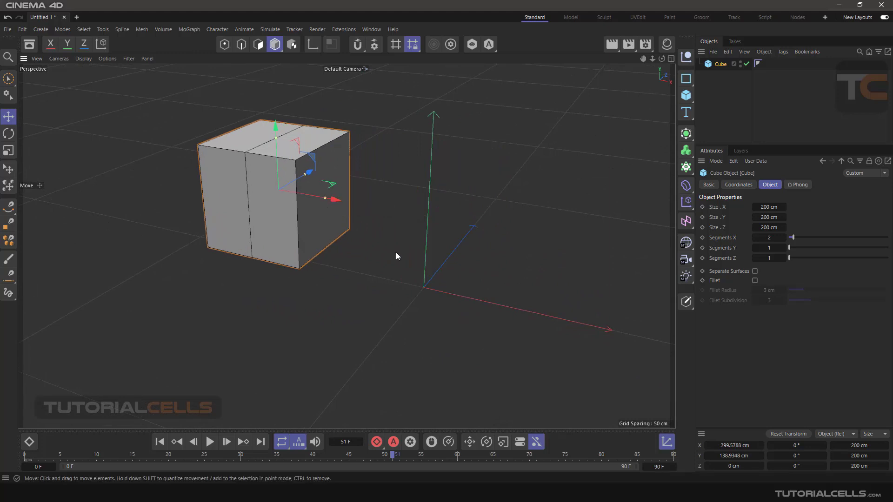
{"action": "scroll", "scroll_direction": "down", "scroll_amount": 3}
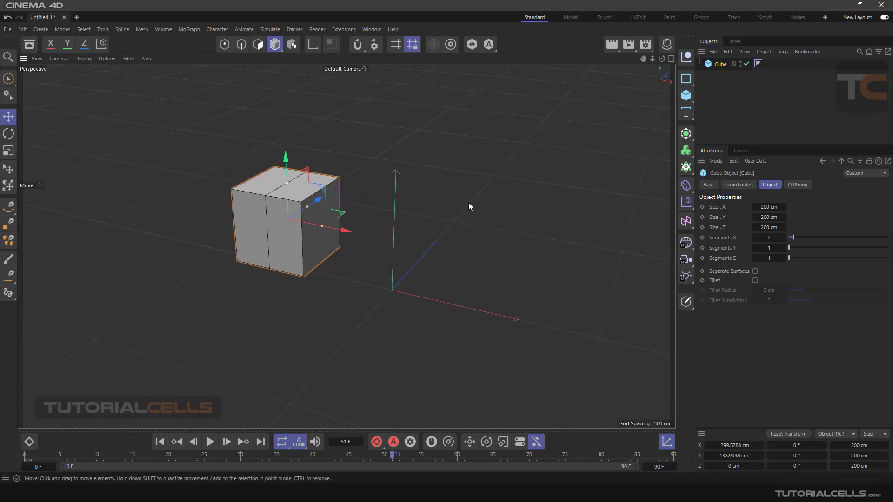
{"action": "left_click", "coordinate": [687, 134]}
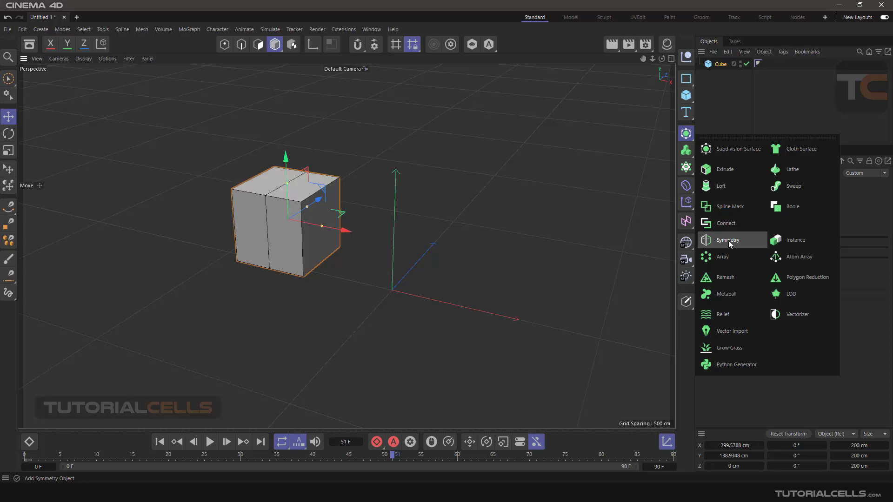
- Parent the cube under a new Symmetry object and make it an editable mesh
{"action": "left_click", "coordinate": [727, 240]}
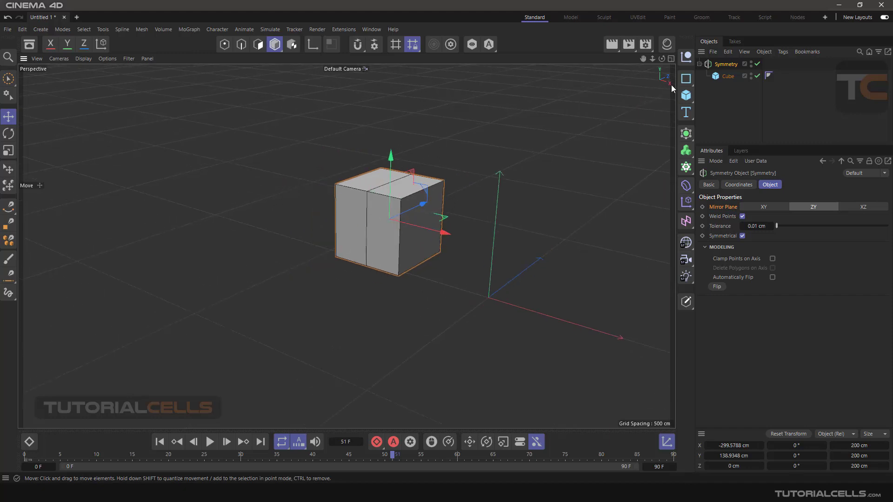
{"action": "left_click", "coordinate": [728, 76]}
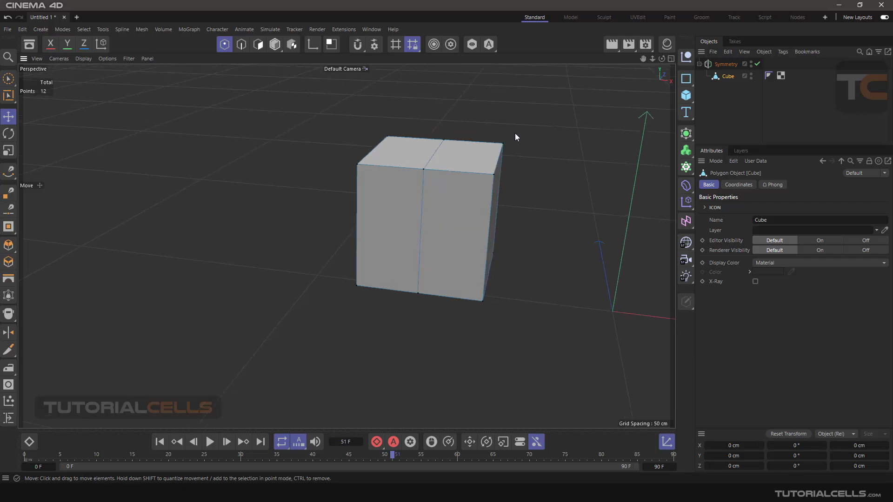
{"action": "mouse_move", "coordinate": [465, 160]}
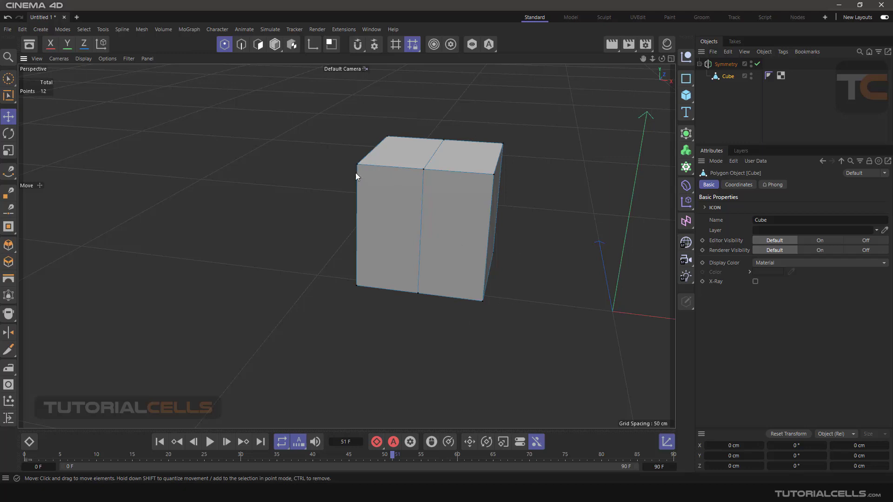
{"action": "mouse_move", "coordinate": [505, 176]}
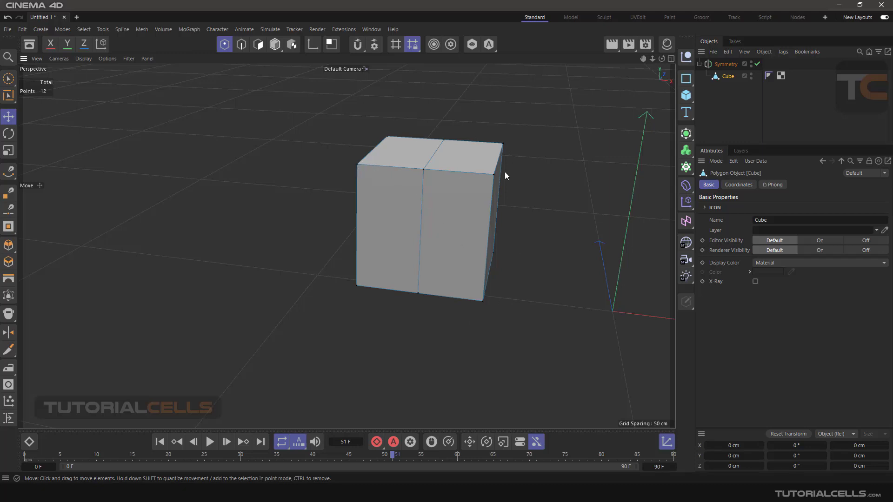
{"action": "mouse_move", "coordinate": [214, 169]}
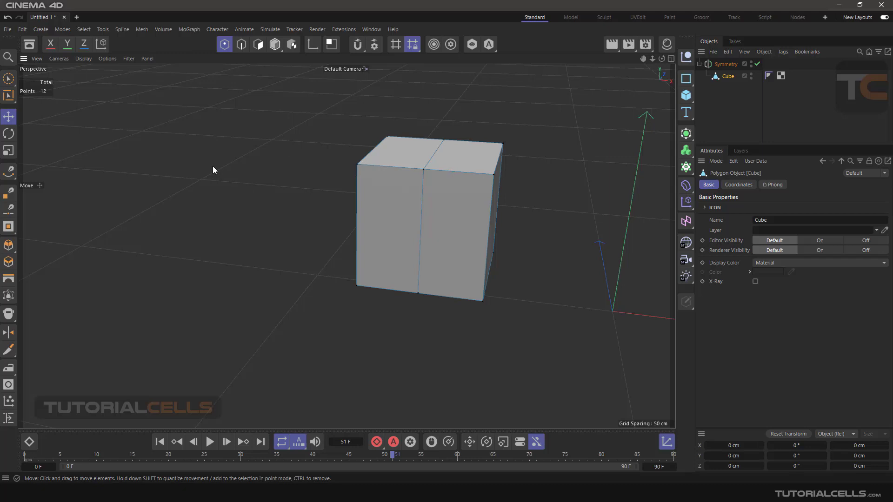
- Clear the cube's point selection with the selection tool active
{"action": "left_click", "coordinate": [8, 78]}
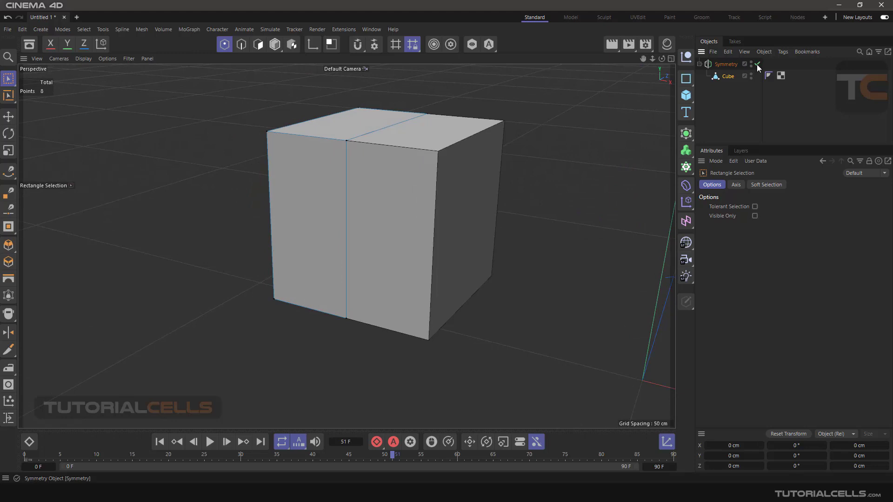
- Try the XZ mirror plane, return to ZY, then select cube points for moving
{"action": "left_click", "coordinate": [726, 64]}
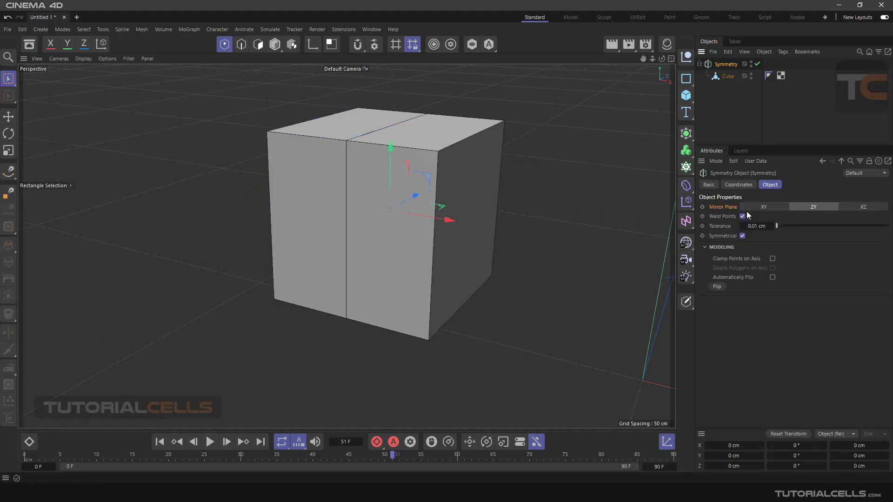
{"action": "left_click", "coordinate": [863, 207]}
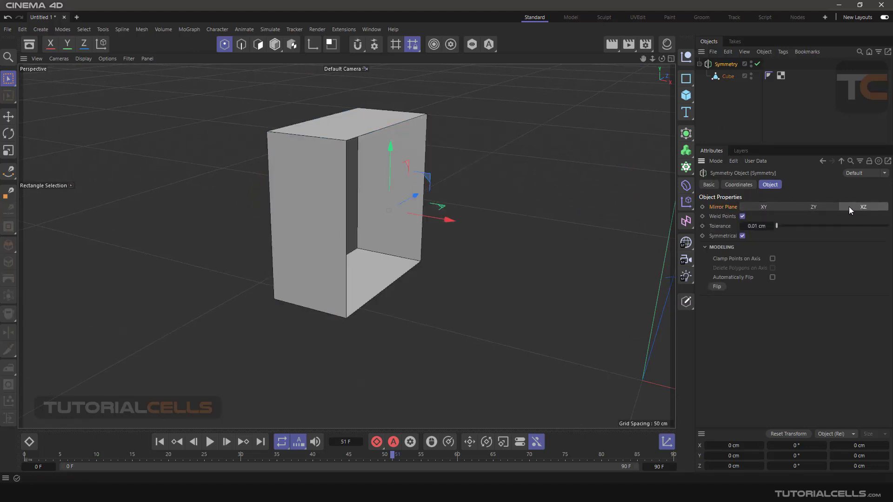
{"action": "left_click", "coordinate": [813, 207]}
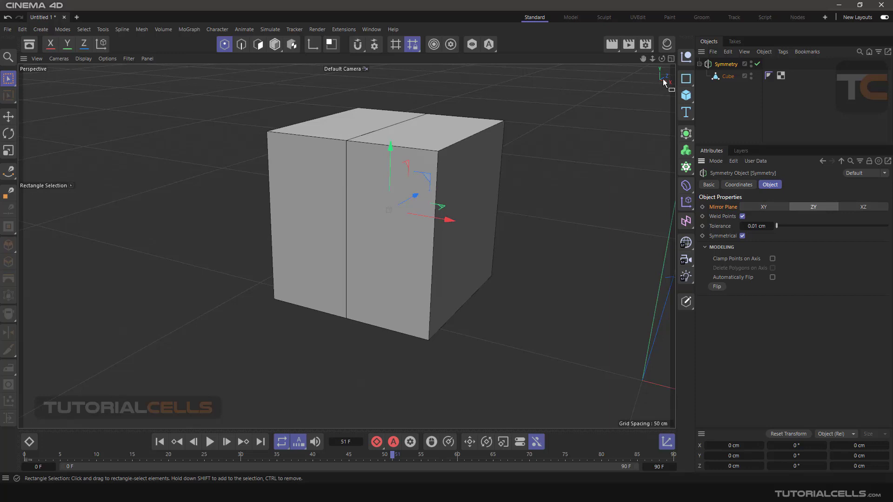
{"action": "mouse_move", "coordinate": [817, 212]}
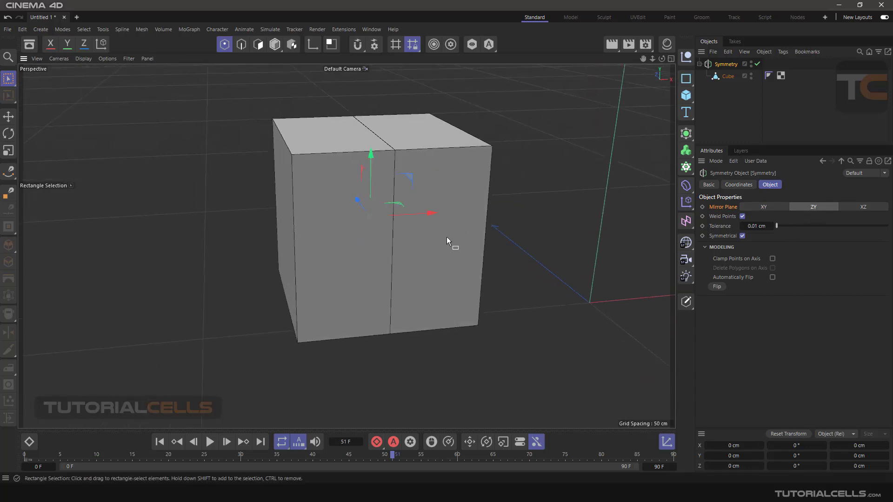
{"action": "left_click", "coordinate": [728, 76]}
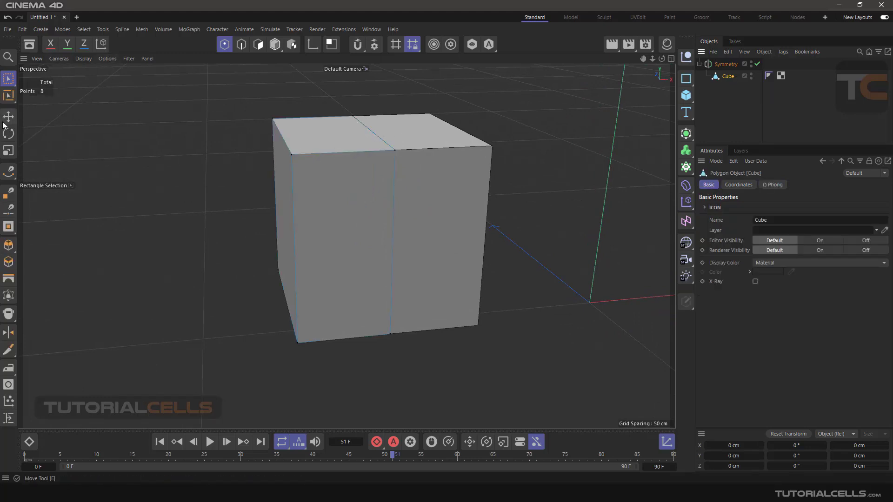
{"action": "left_click", "coordinate": [9, 117]}
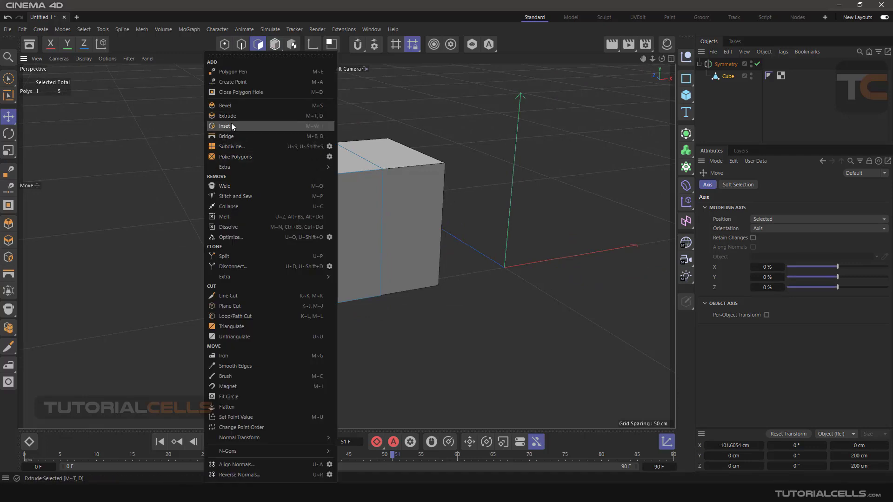
- Inset the extruded side face into a narrower block, mirrored to the opposite side
{"action": "left_click", "coordinate": [225, 126]}
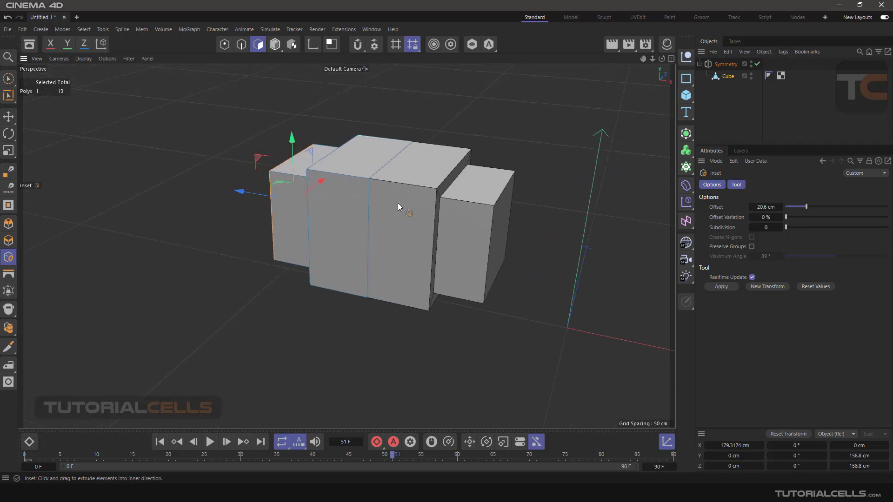
{"action": "left_click", "coordinate": [726, 64]}
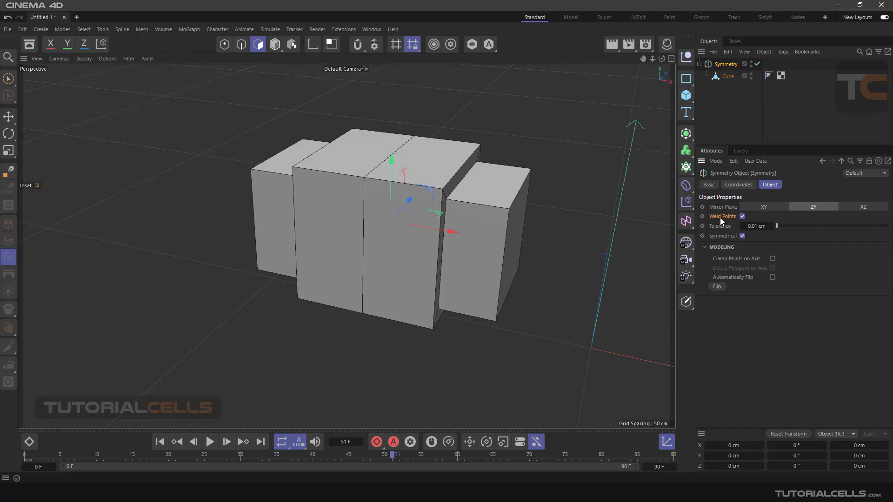
- Activate the Move tool to shift the centre seam points off the mirror axis
{"action": "left_click", "coordinate": [8, 118]}
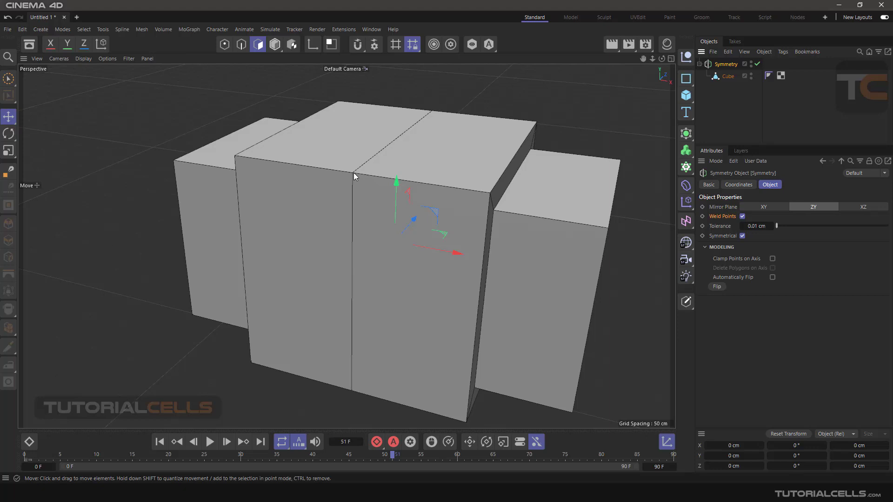
{"action": "mouse_move", "coordinate": [623, 245]}
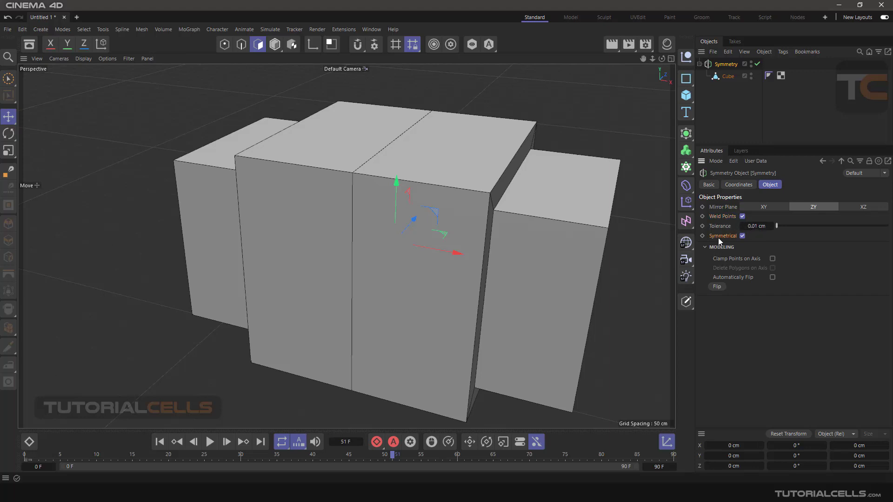
{"action": "mouse_move", "coordinate": [342, 227]}
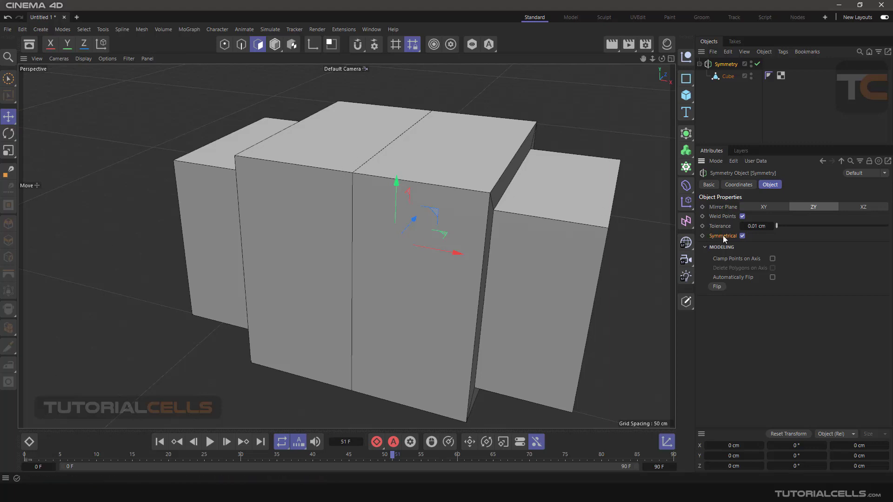
{"action": "mouse_move", "coordinate": [755, 250]}
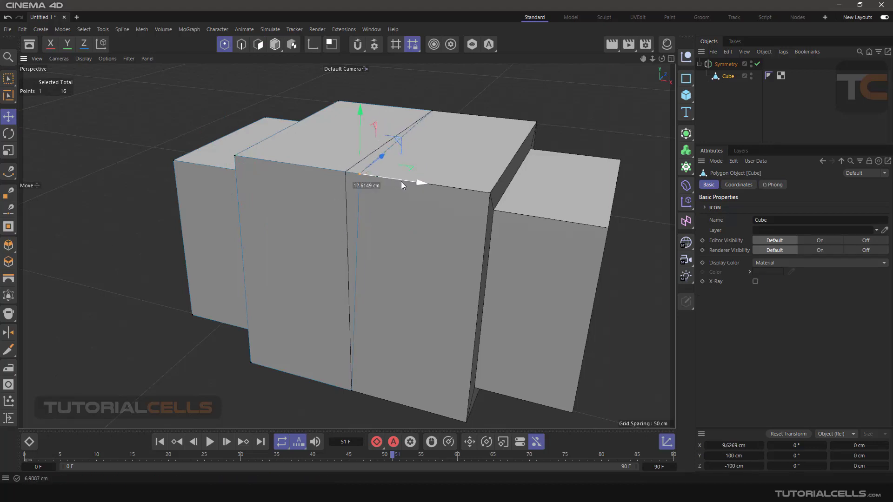
- Nudge the centre-seam points sideways, then select the Symmetry object to clamp them to the axis
{"action": "left_click_drag", "start_coordinate": [422, 182], "coordinate": [438, 183]}
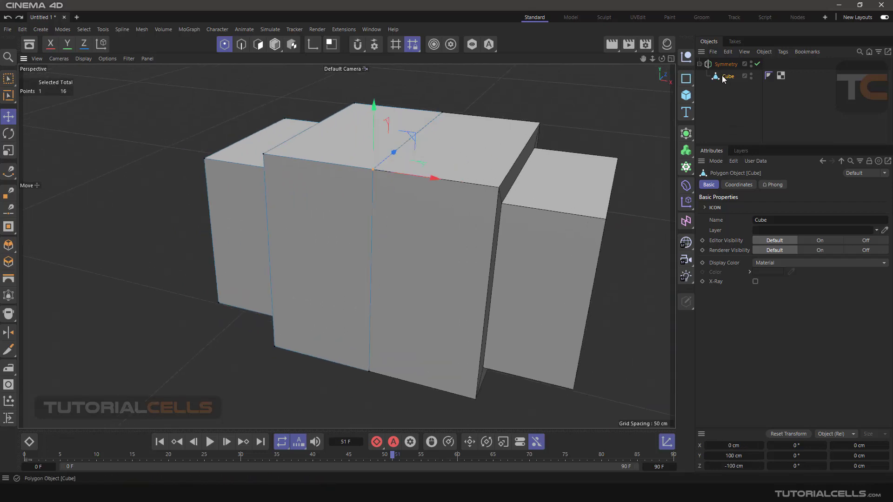
{"action": "left_click", "coordinate": [725, 64]}
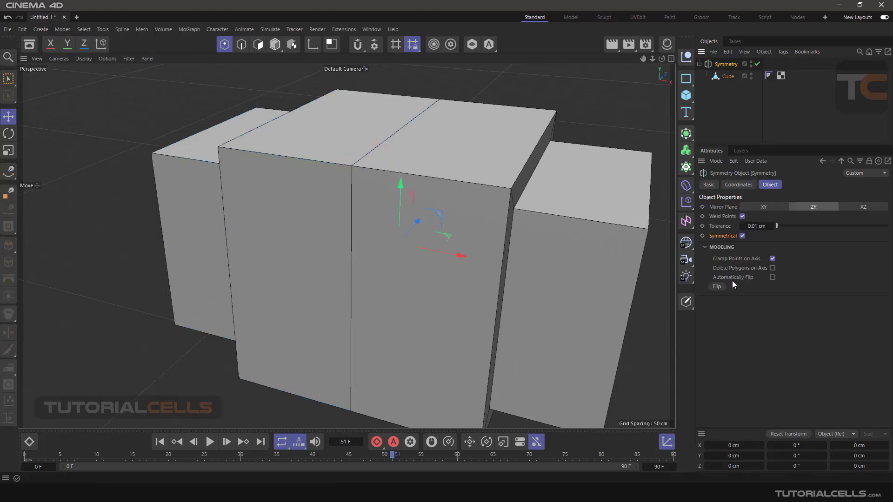
{"action": "mouse_move", "coordinate": [735, 282]}
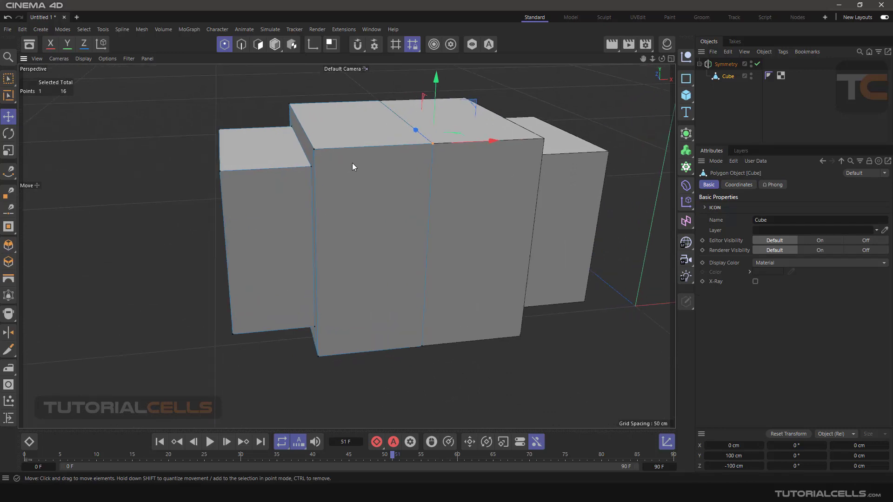
{"action": "mouse_move", "coordinate": [305, 165]}
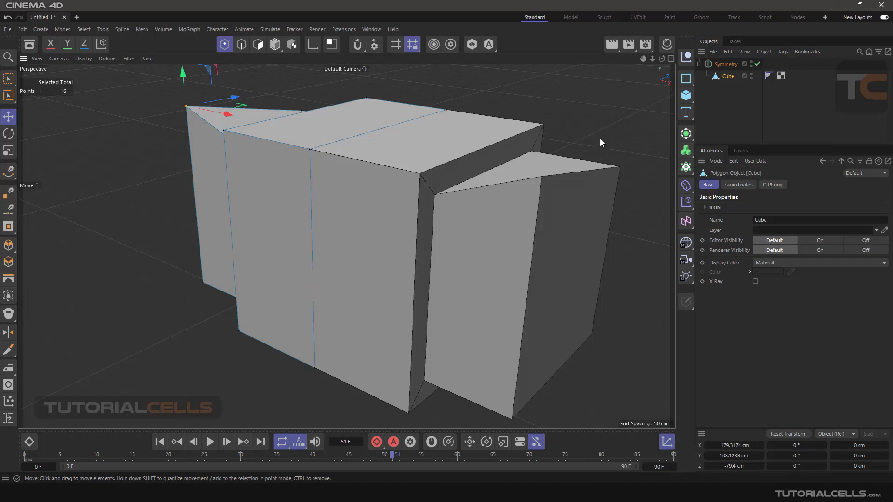
{"action": "mouse_move", "coordinate": [357, 137]}
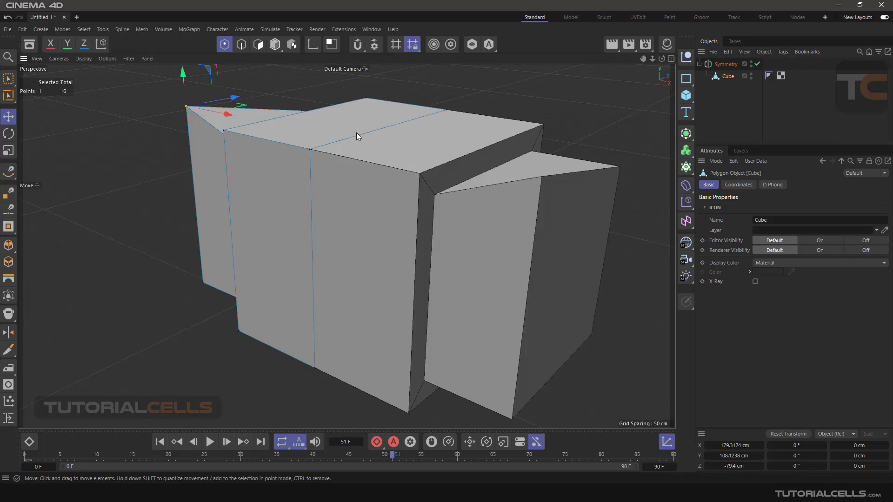
{"action": "mouse_move", "coordinate": [440, 145]}
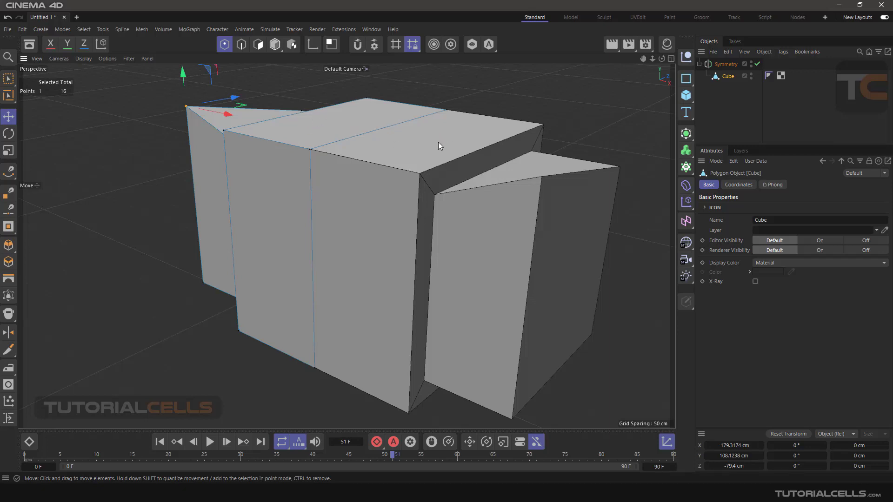
{"action": "mouse_move", "coordinate": [356, 120]}
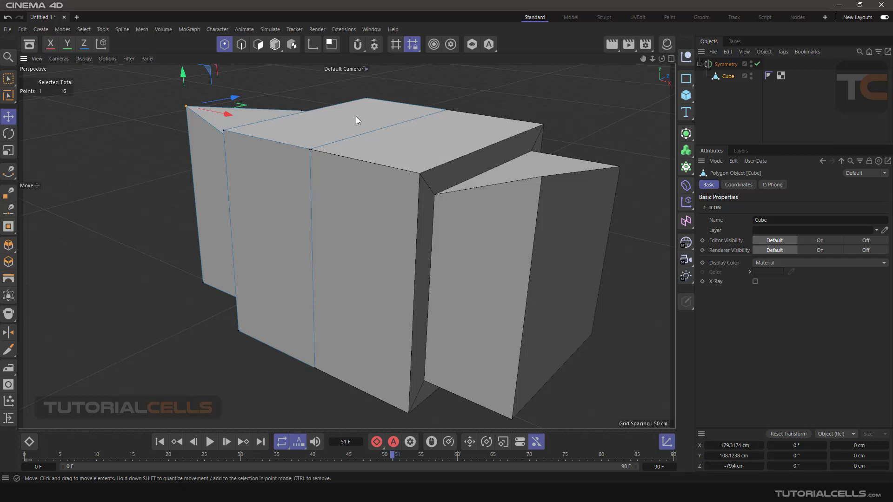
{"action": "mouse_move", "coordinate": [318, 122]}
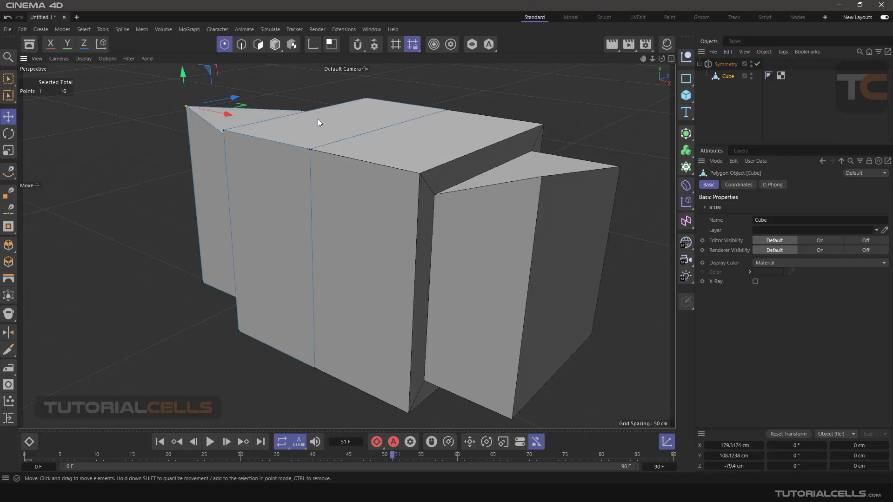
- Reshape the editable cube by dragging a corner point, then return to a fresh cube under the Symmetry object
{"action": "left_click", "coordinate": [726, 64]}
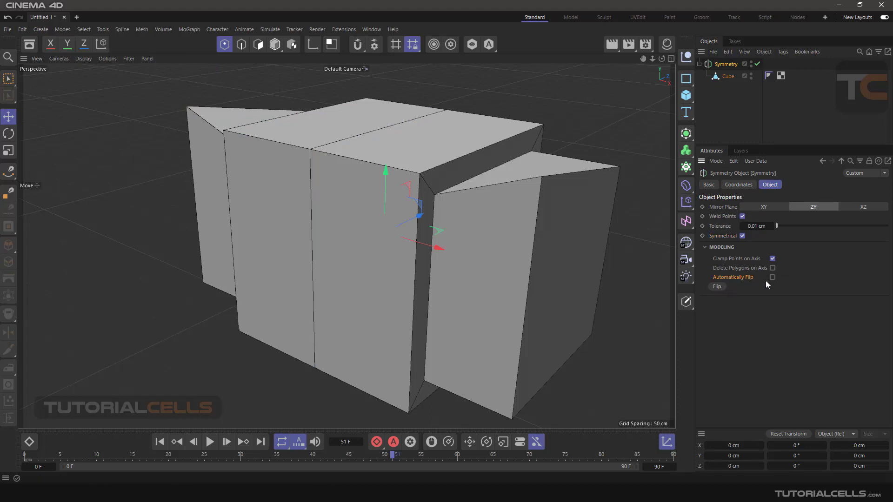
{"action": "left_click", "coordinate": [771, 277]}
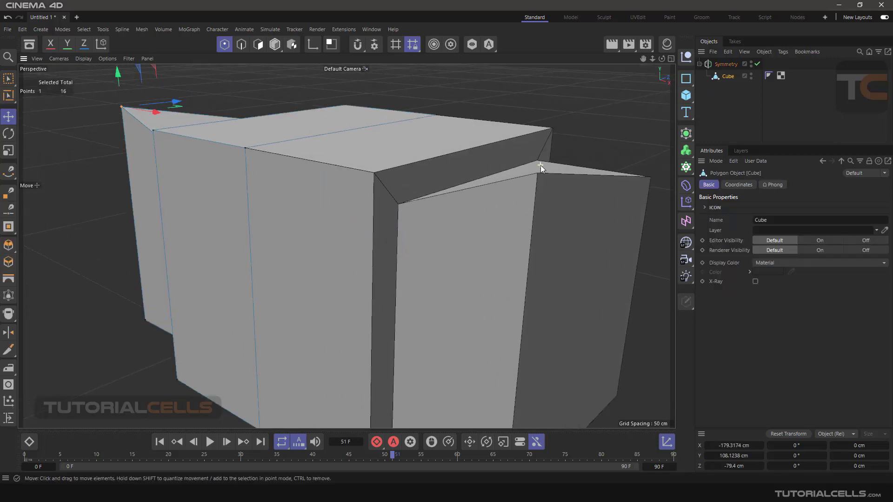
{"action": "left_click_drag", "start_coordinate": [541, 169], "coordinate": [338, 212]}
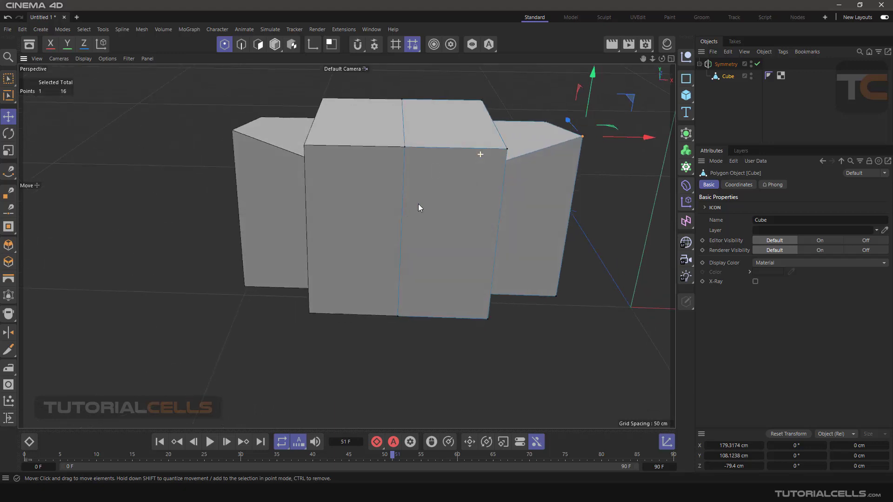
{"action": "mouse_move", "coordinate": [421, 167]}
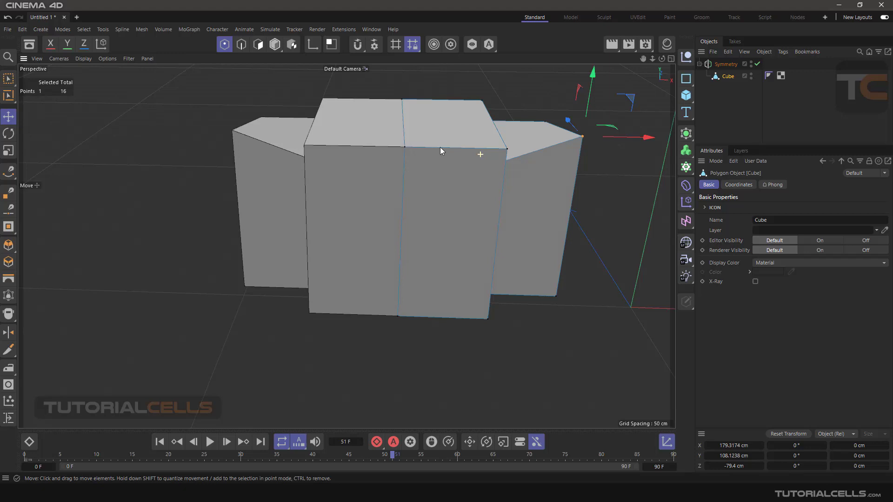
{"action": "left_click", "coordinate": [725, 63]}
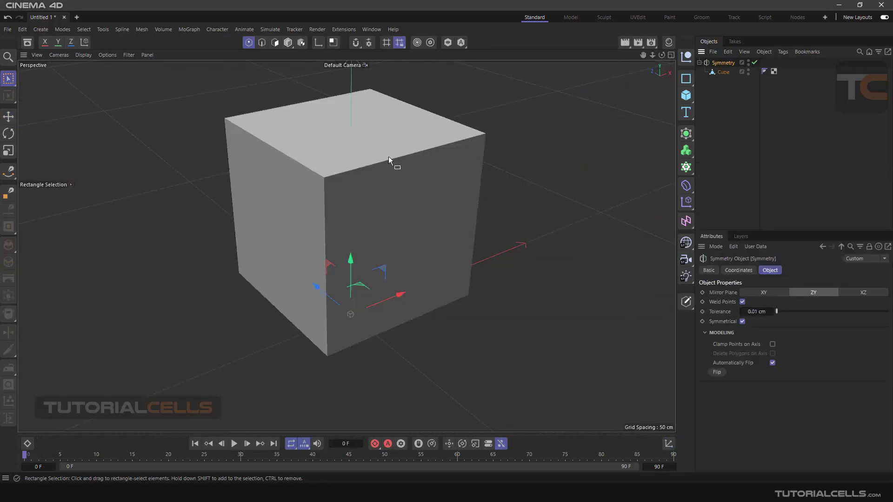
- Enter point editing on the cube and orbit to view it from another angle
{"action": "left_click", "coordinate": [723, 71]}
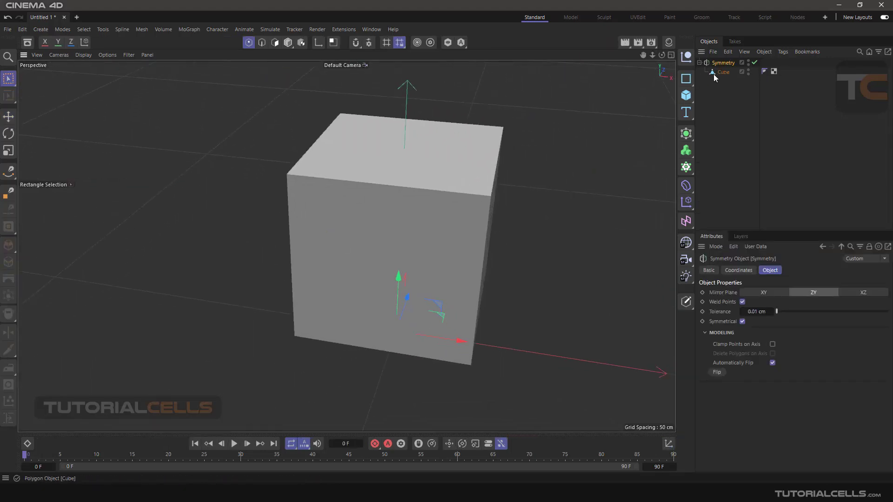
{"action": "left_click", "coordinate": [723, 72]}
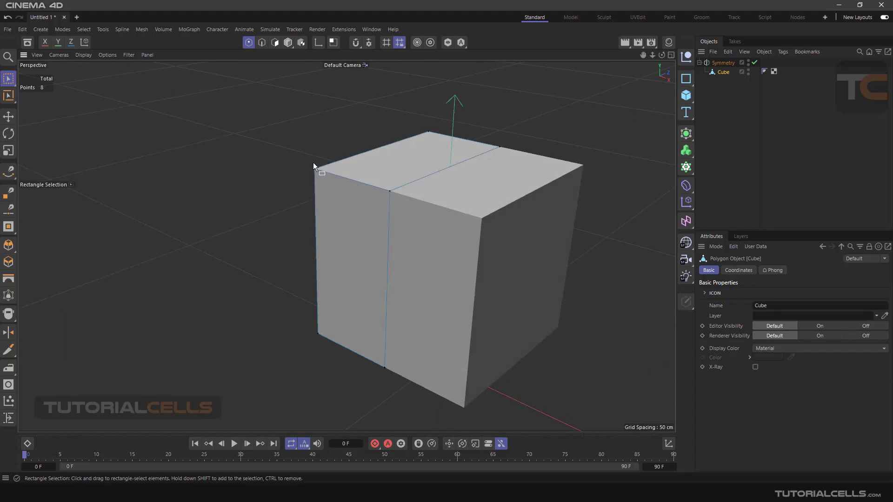
{"action": "left_click_drag", "start_coordinate": [314, 166], "coordinate": [432, 156]}
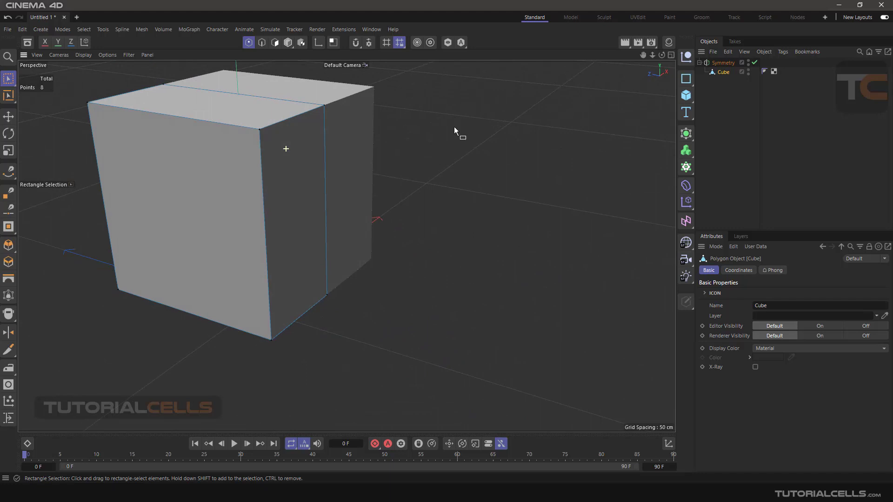
{"action": "mouse_move", "coordinate": [526, 134]}
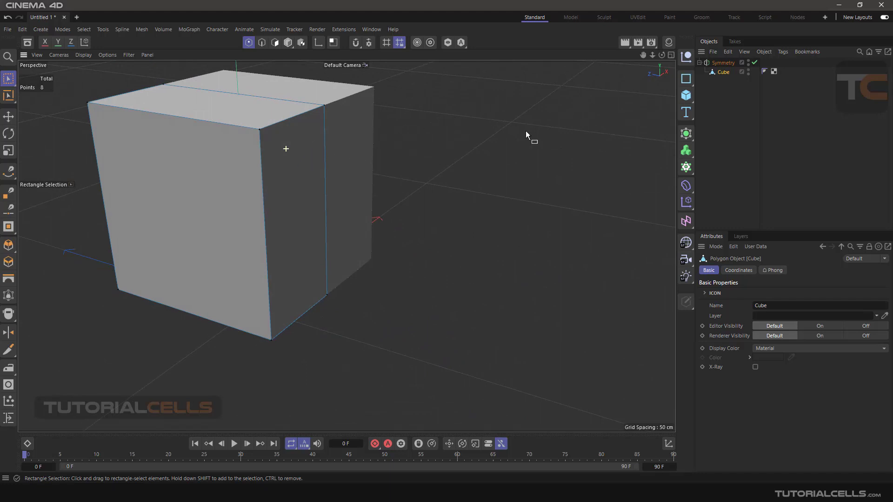
{"action": "mouse_move", "coordinate": [466, 227]}
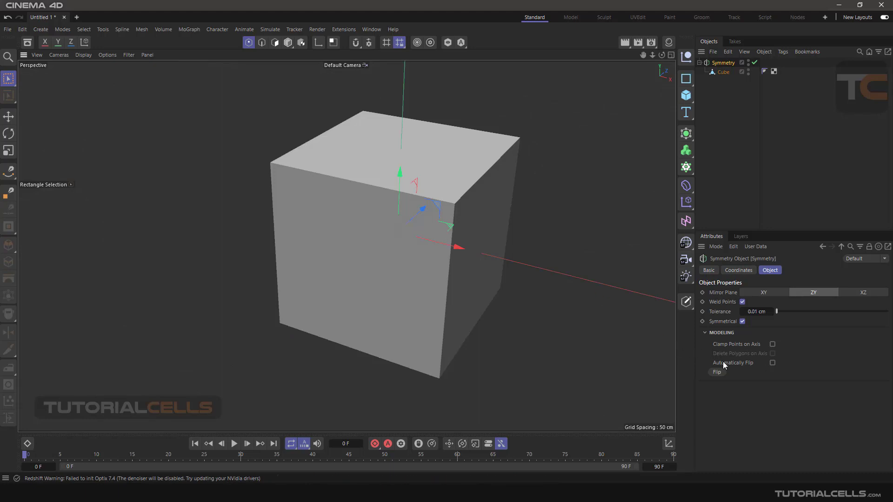
{"action": "mouse_move", "coordinate": [756, 359]}
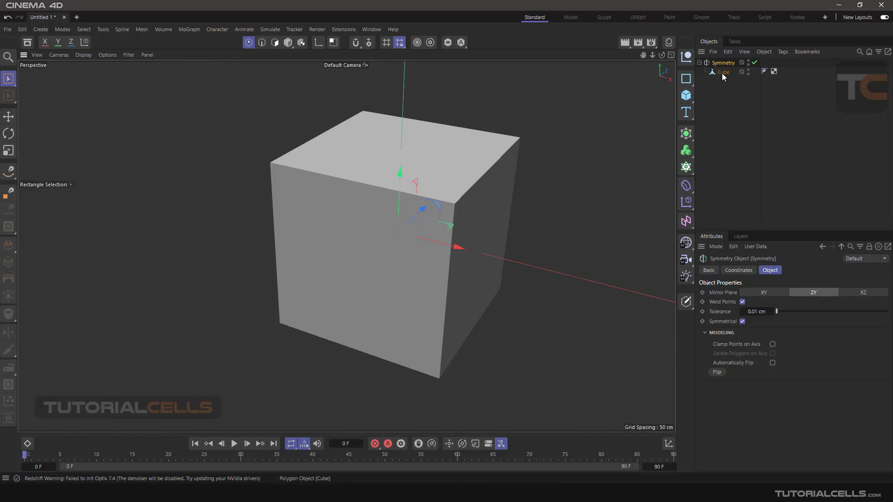
- Turn off Automatically Flip on the Symmetry object so the mirrored half stays fixed
{"action": "left_click", "coordinate": [722, 72]}
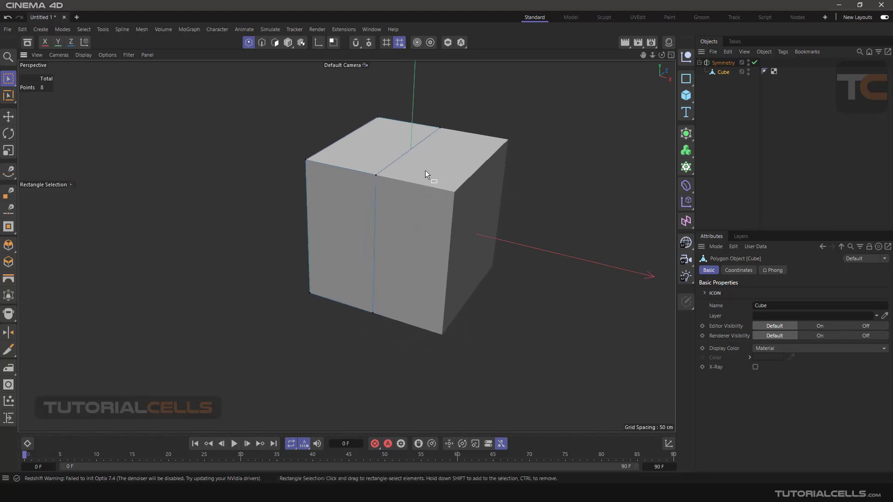
{"action": "left_click", "coordinate": [723, 63]}
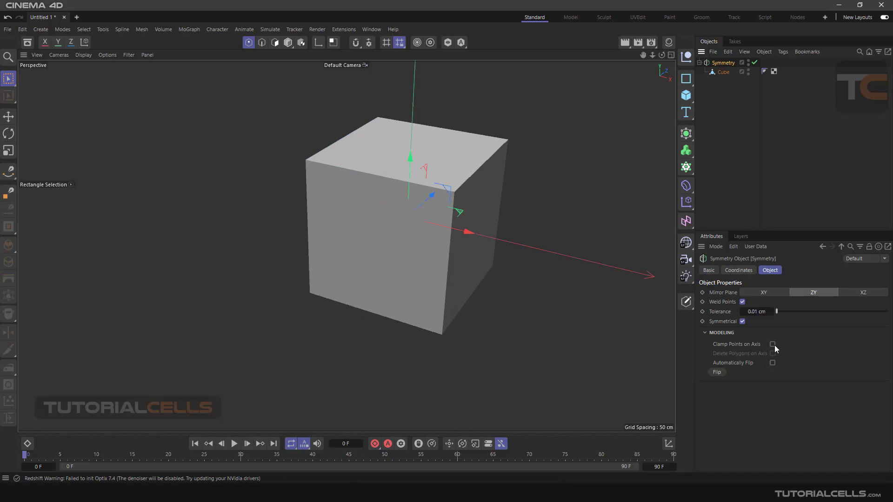
{"action": "left_click", "coordinate": [773, 344]}
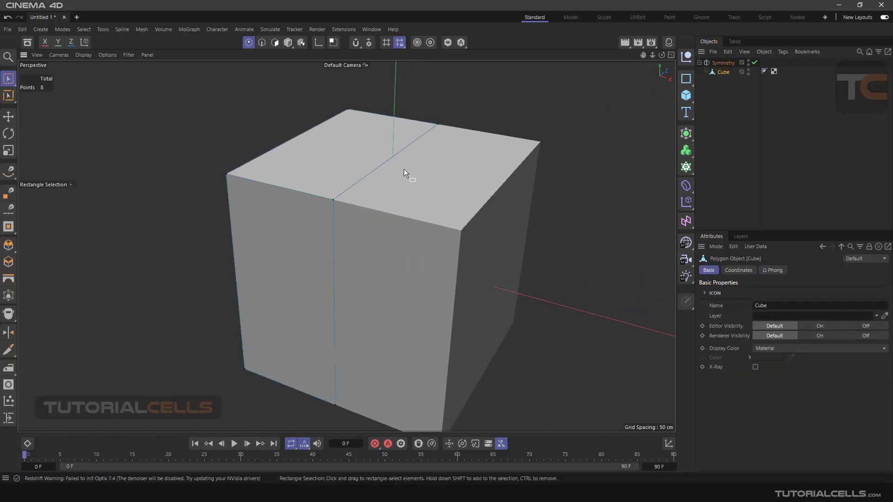
- Inset the cube's top face by about 13 cm to form a rim around a recessed top
{"action": "left_click", "coordinate": [274, 42]}
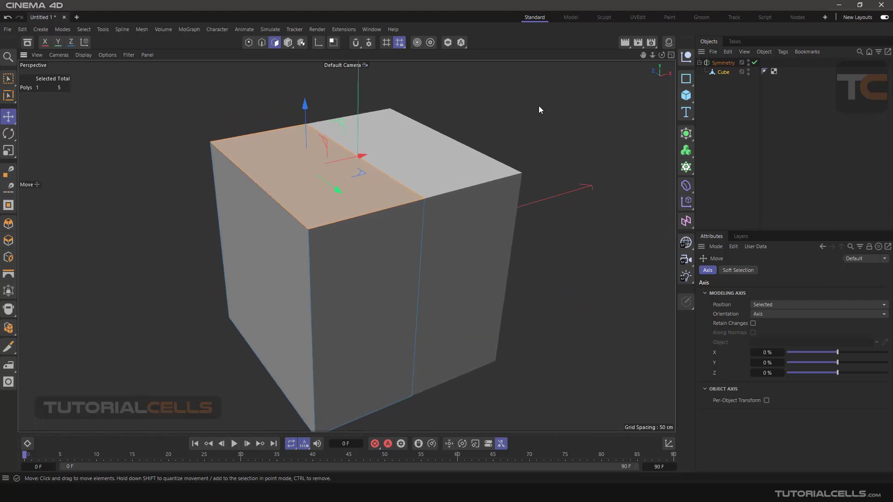
{"action": "left_click_drag", "start_coordinate": [304, 102], "coordinate": [304, 91]}
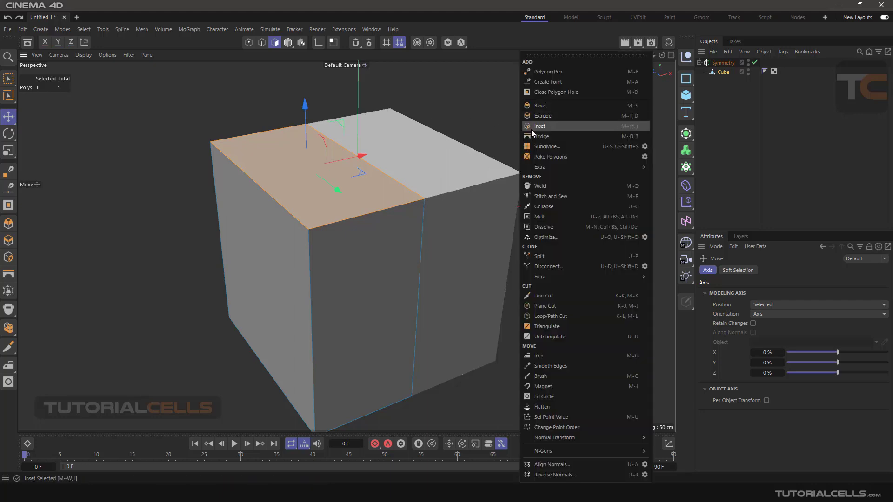
{"action": "mouse_move", "coordinate": [544, 131]}
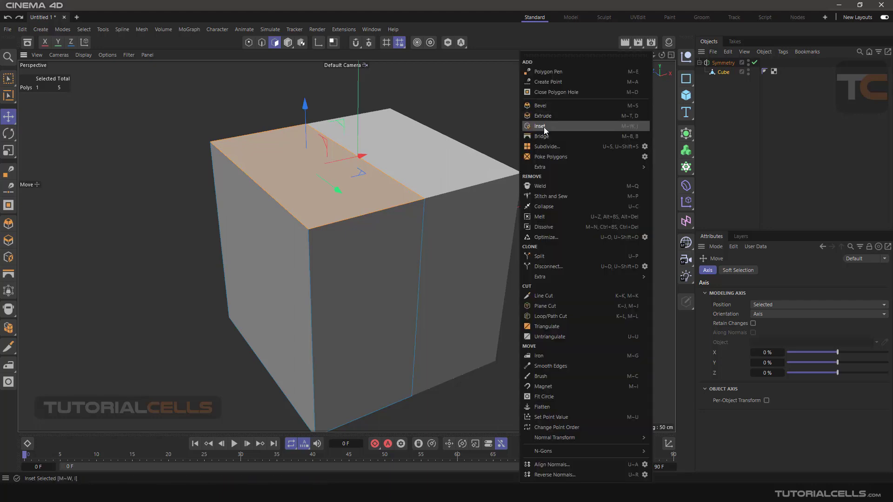
{"action": "left_click", "coordinate": [539, 125]}
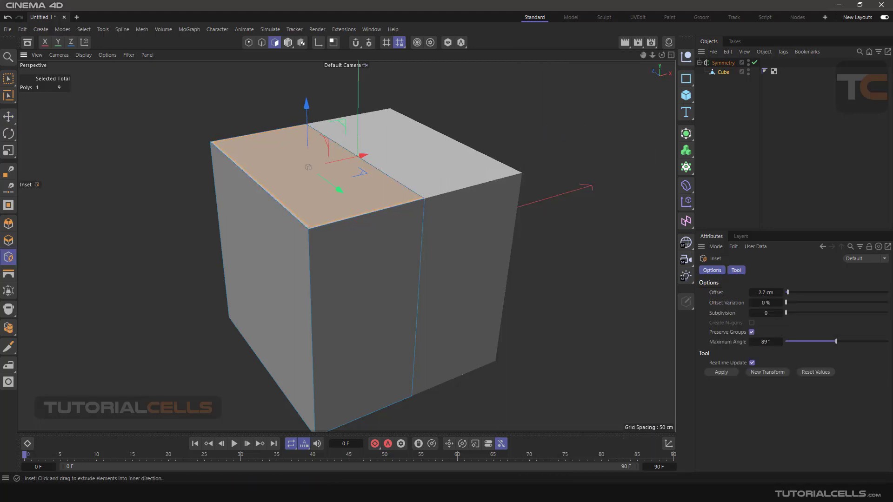
{"action": "left_click_drag", "start_coordinate": [308, 166], "coordinate": [313, 100]}
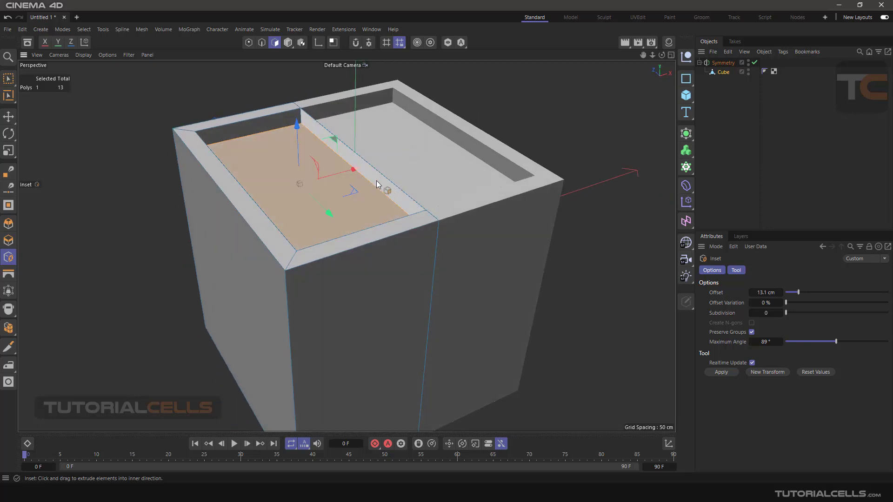
{"action": "left_click", "coordinate": [724, 63]}
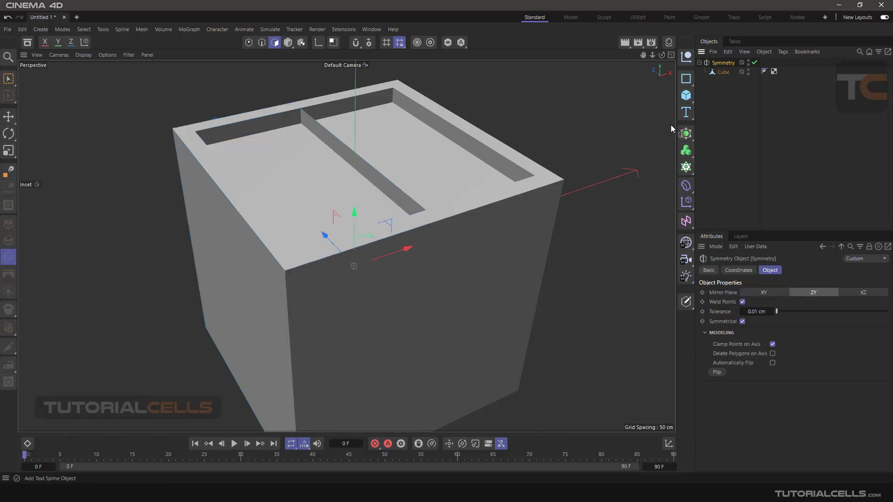
{"action": "mouse_move", "coordinate": [756, 359]}
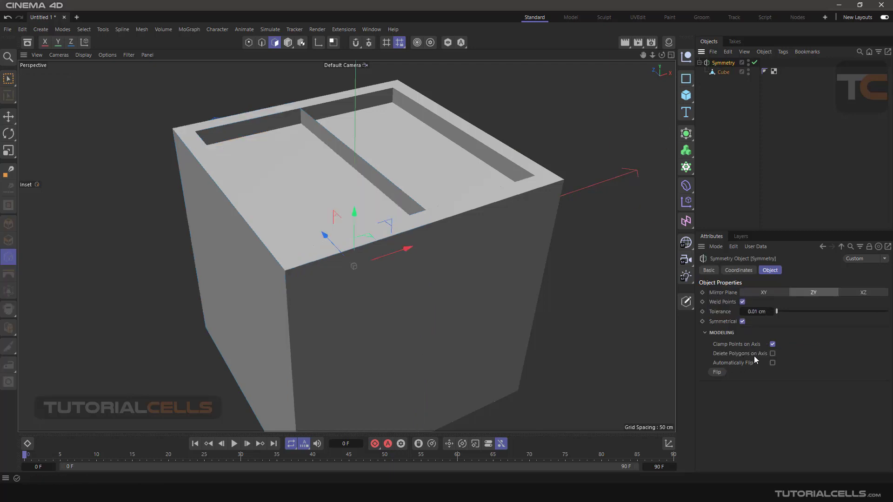
- Enable Delete Polygons on Axis so the rim becomes one continuous hollow opening
{"action": "left_click", "coordinate": [772, 354]}
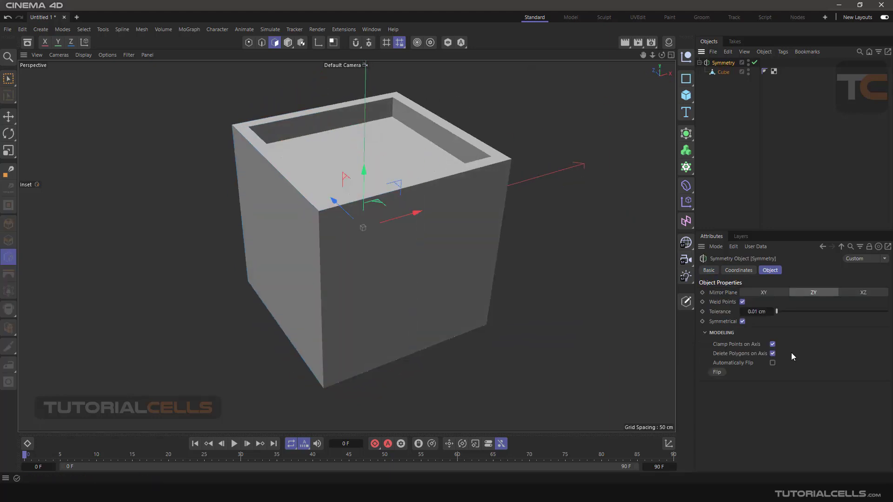
{"action": "mouse_move", "coordinate": [749, 360]}
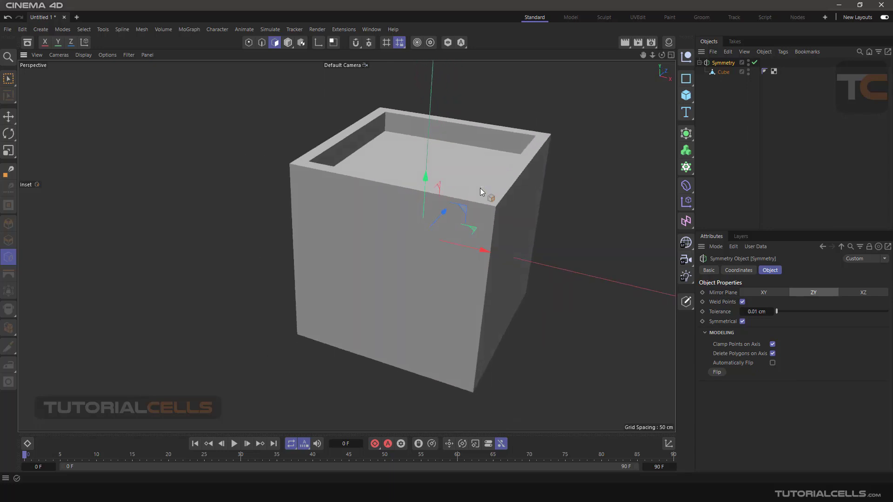
{"action": "mouse_move", "coordinate": [575, 109]}
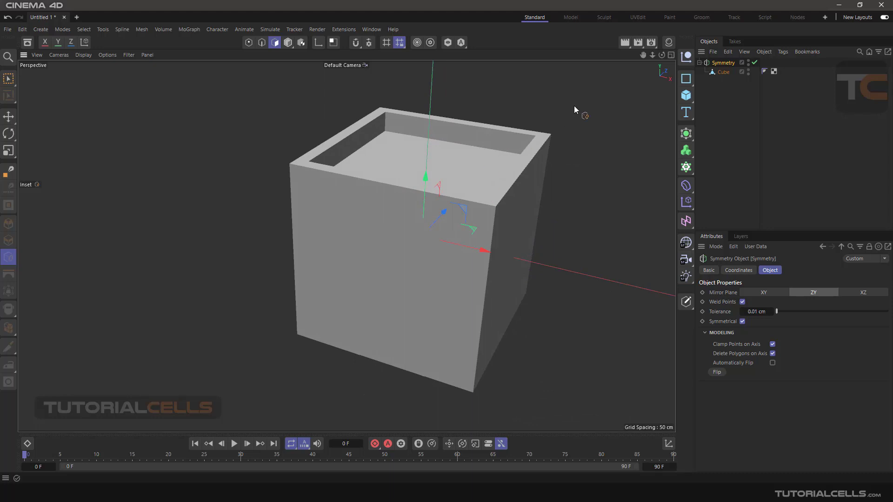
{"action": "mouse_move", "coordinate": [724, 70]}
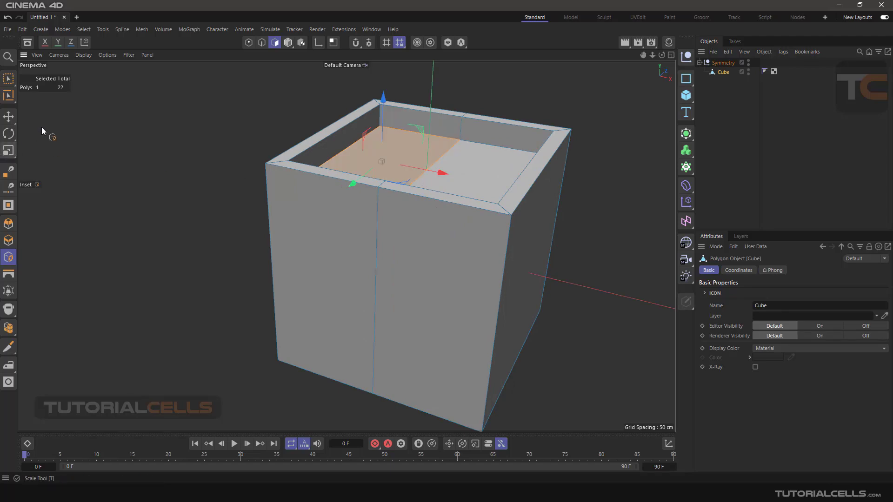
{"action": "mouse_move", "coordinate": [268, 403]}
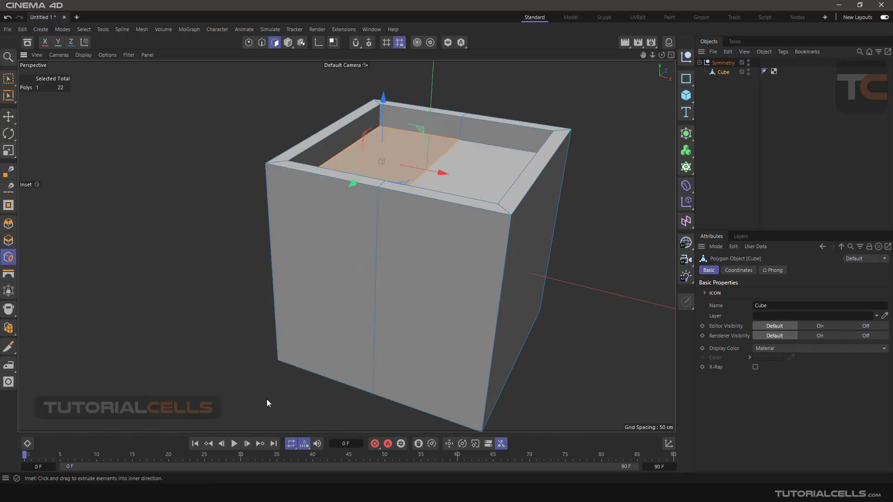